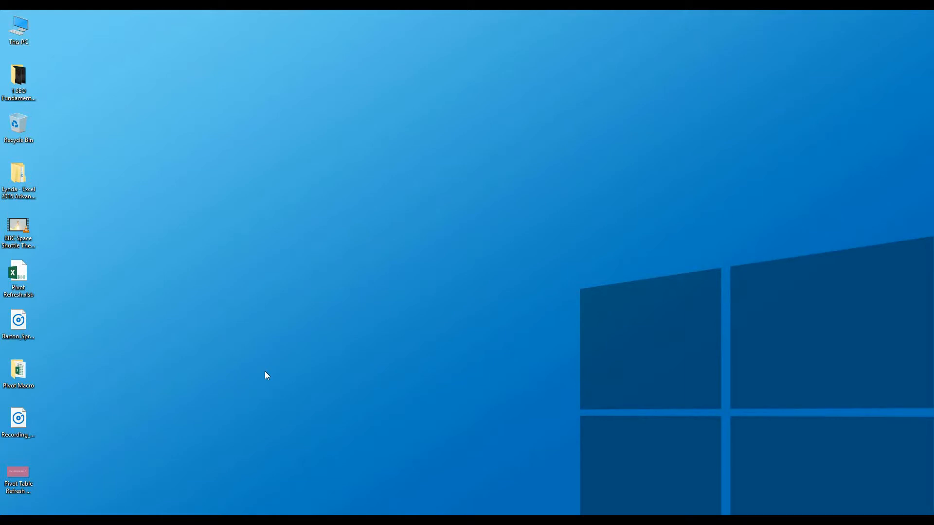
mouse_move(271, 360)
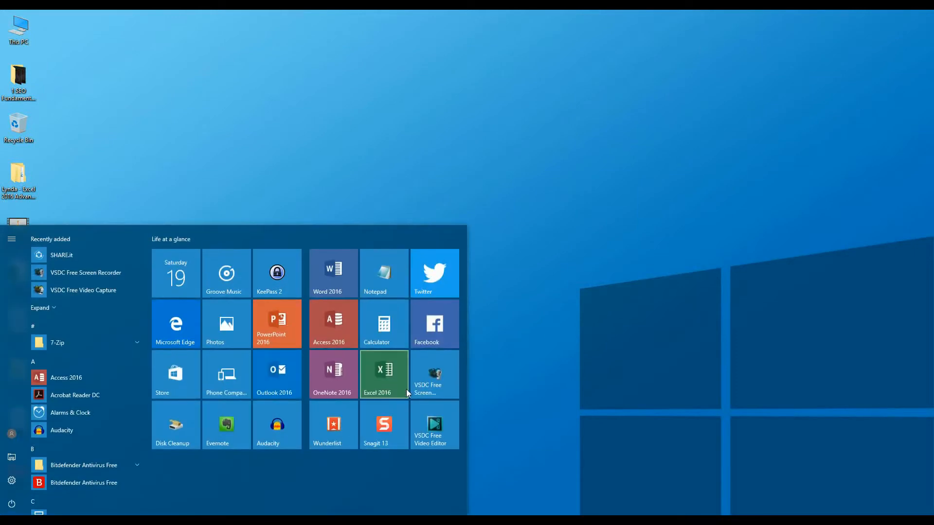
Launch Excel 2016 from Start with a new blank workbook, Book1, and bring up its File options
click(383, 369)
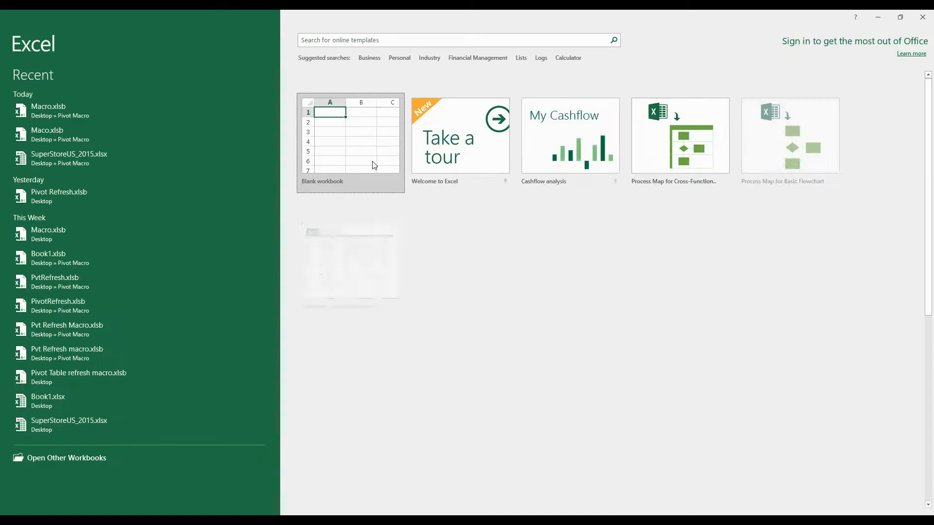
click(349, 141)
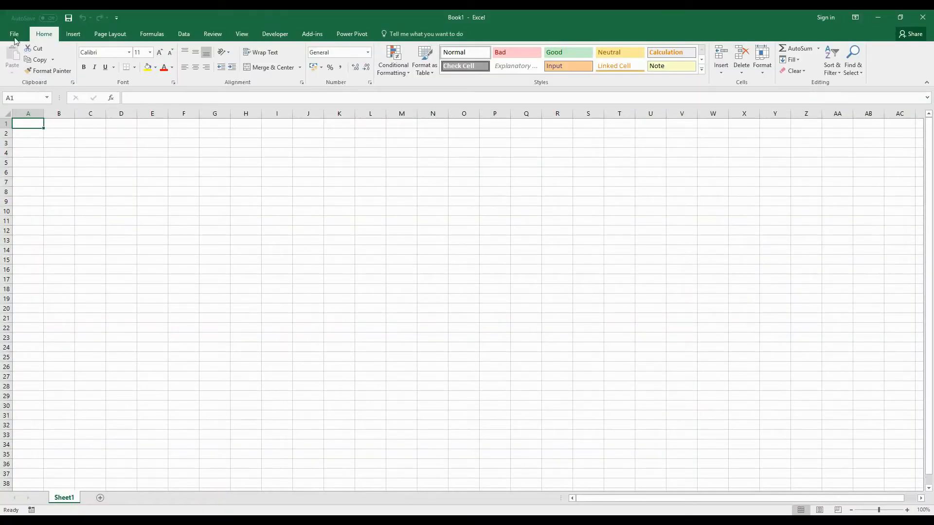
click(14, 34)
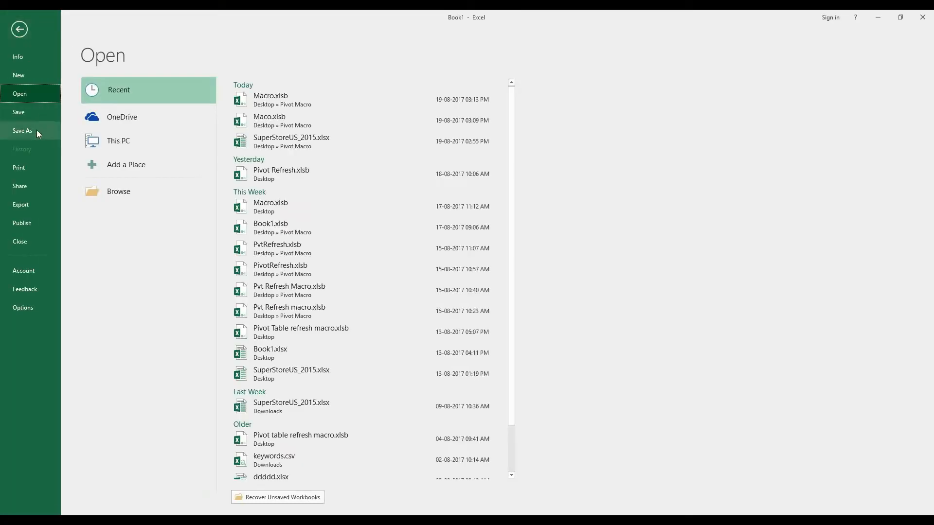
Save the workbook as Macro.xlsb, an Excel Binary Workbook, in Desktop > Pivot Macro
click(23, 131)
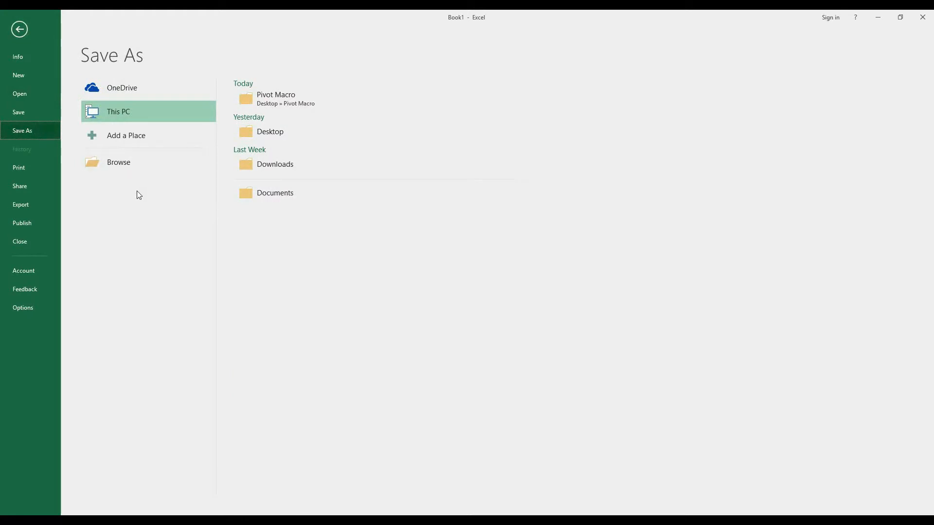
click(119, 162)
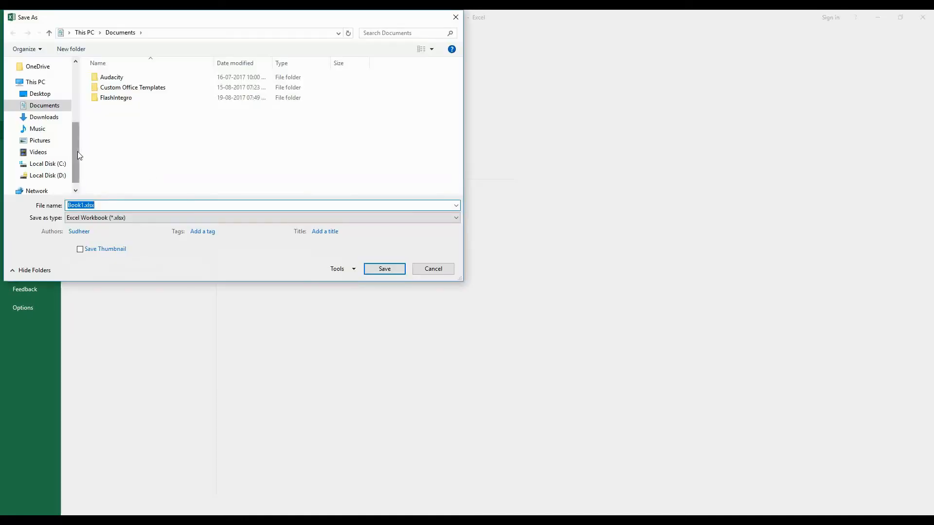
click(39, 81)
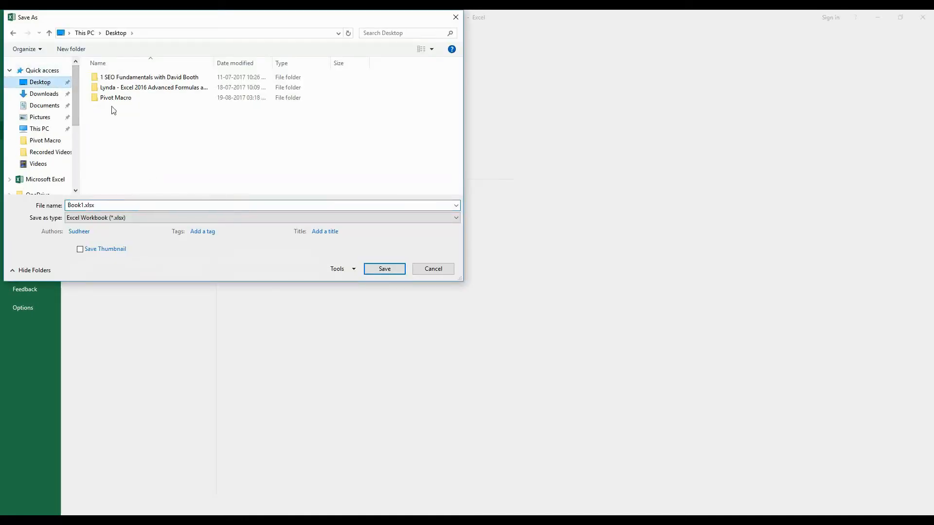
double_click(116, 98)
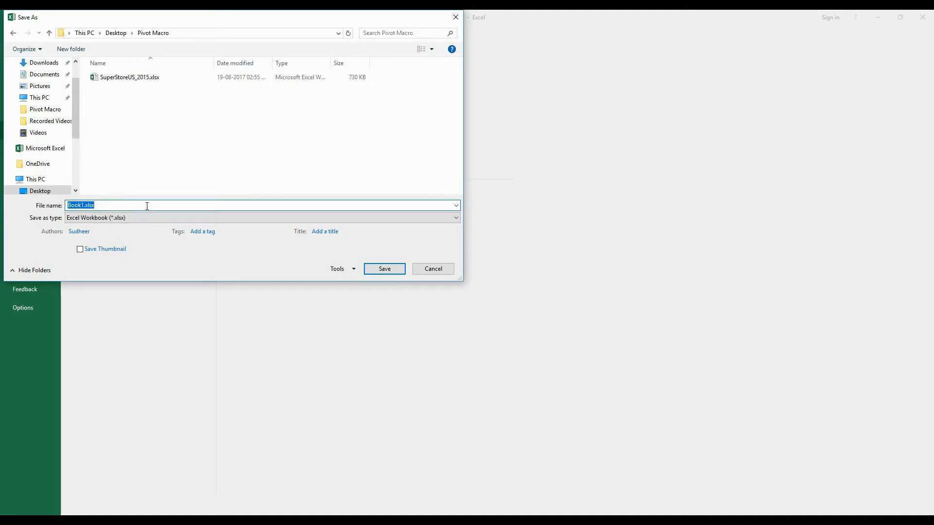
text(Macro)
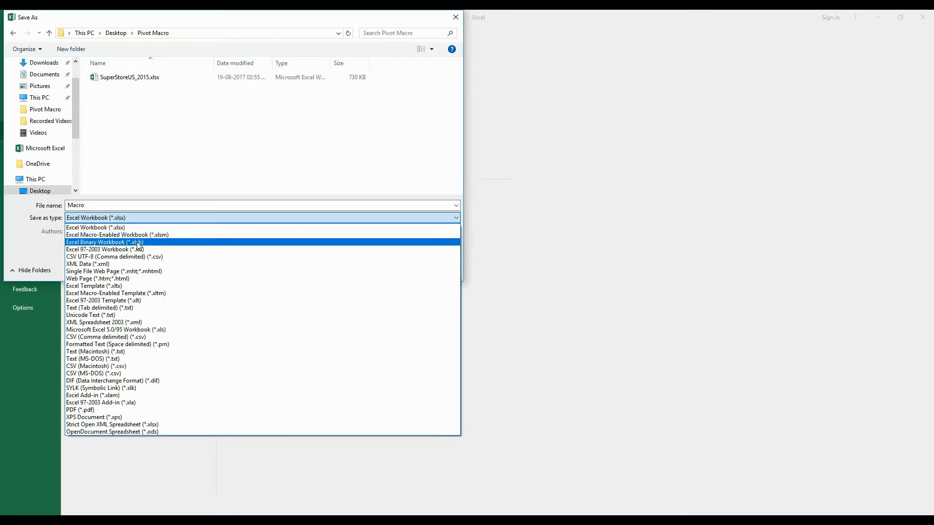
click(105, 242)
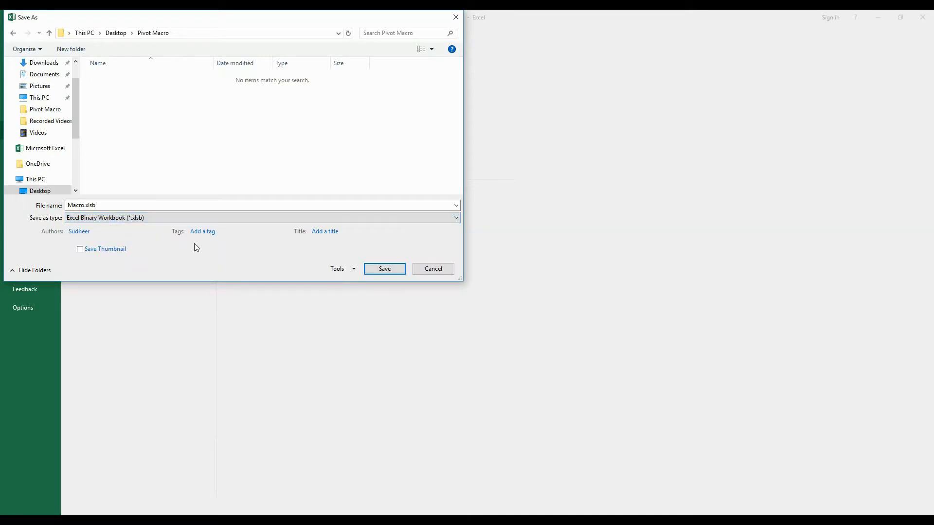
click(384, 269)
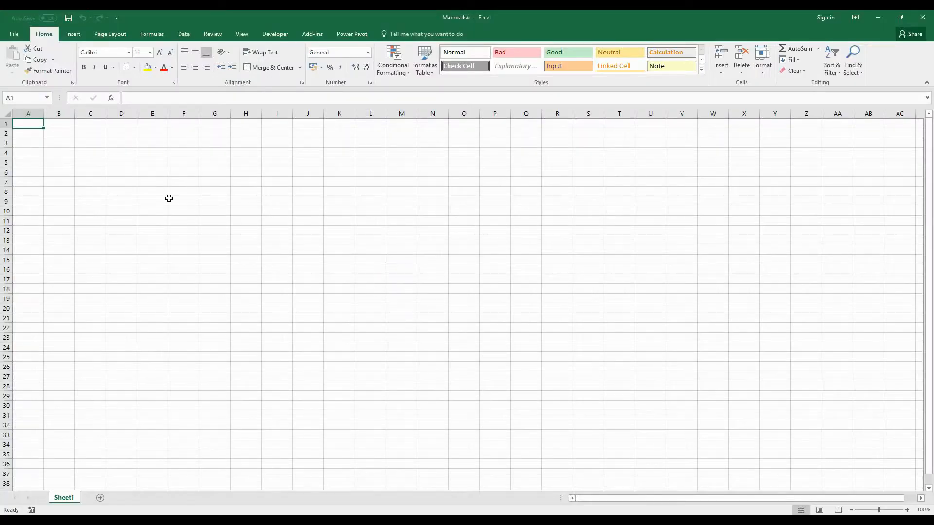
mouse_move(275, 56)
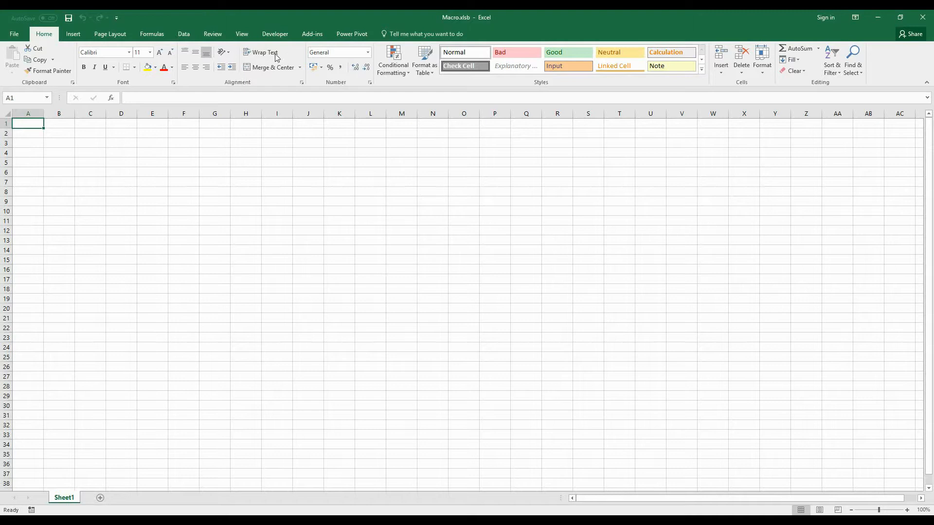
From Developer, enter the Visual Basic editor and insert a new Module1 under ThisWorkbook
click(274, 34)
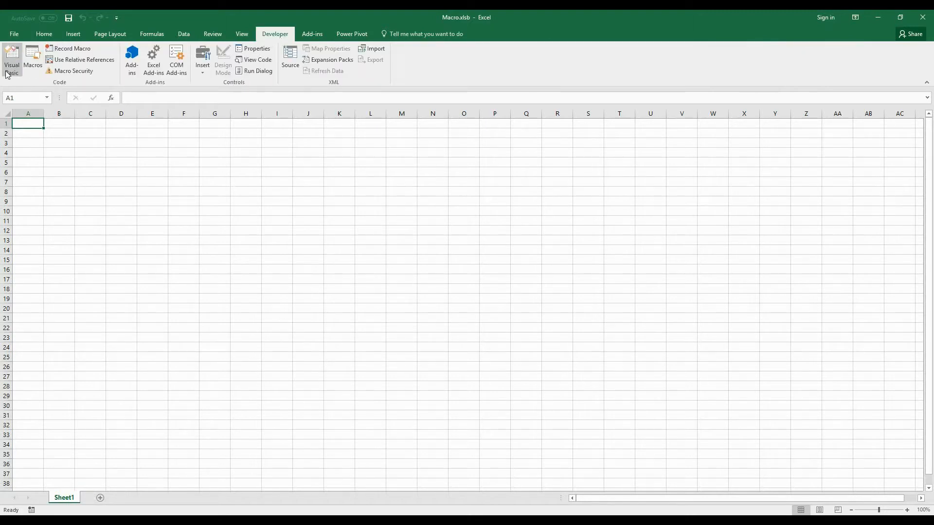
click(12, 59)
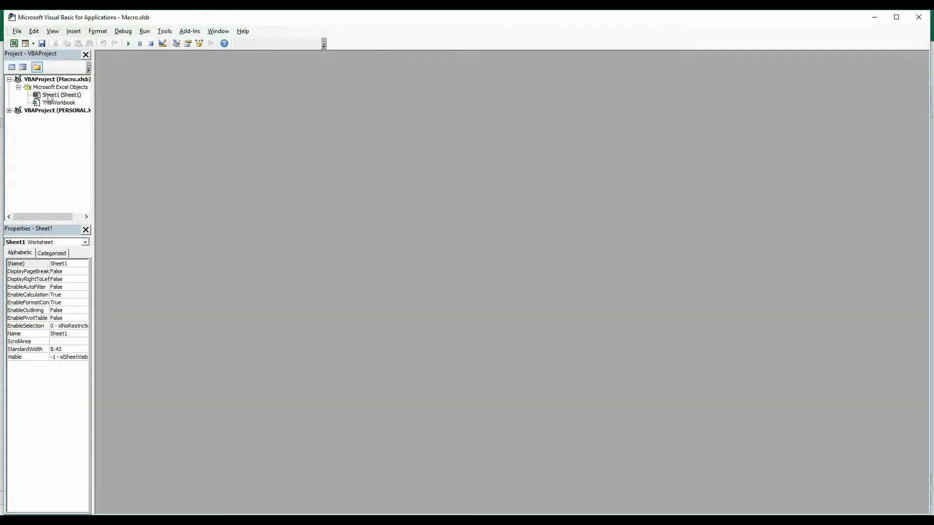
click(59, 102)
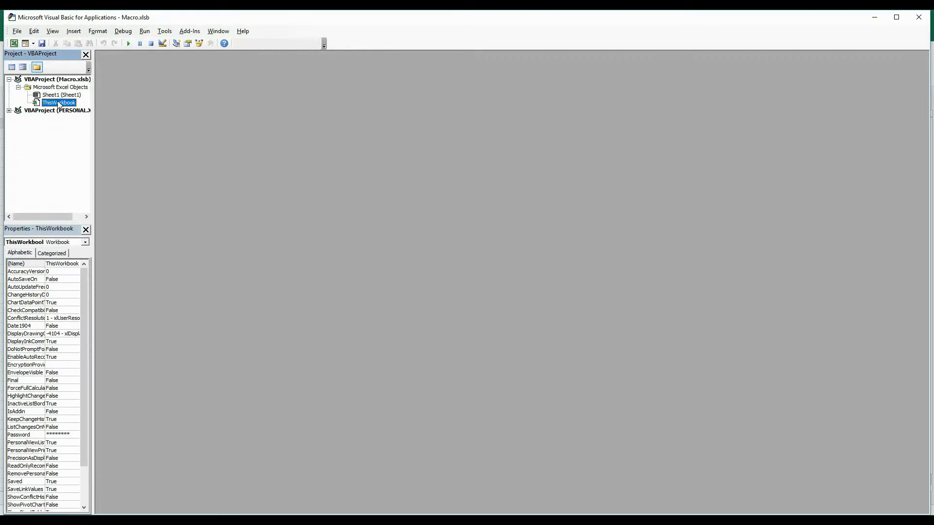
right_click(59, 102)
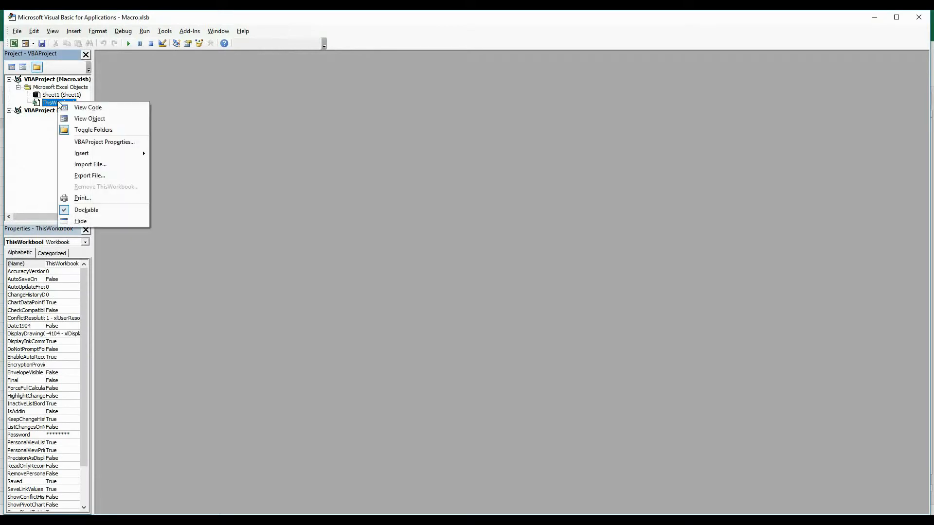
mouse_move(81, 153)
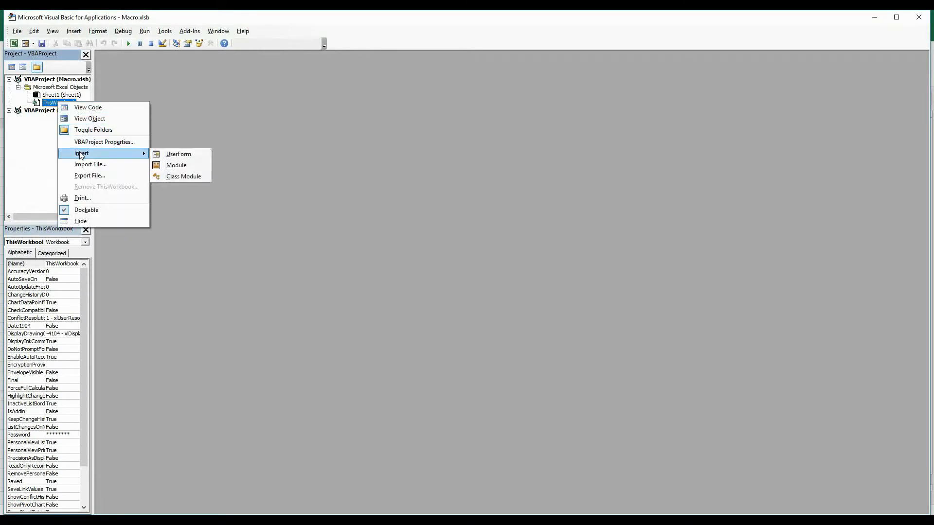
click(176, 166)
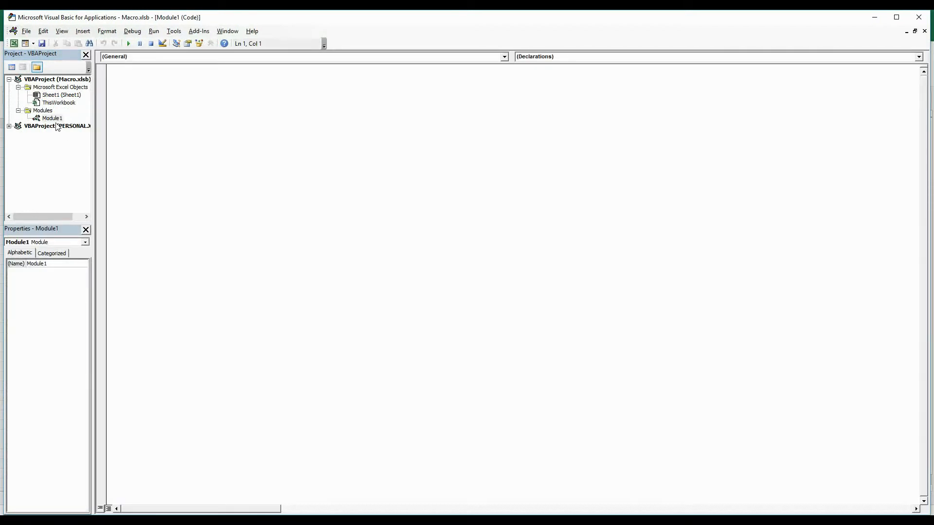
mouse_move(138, 124)
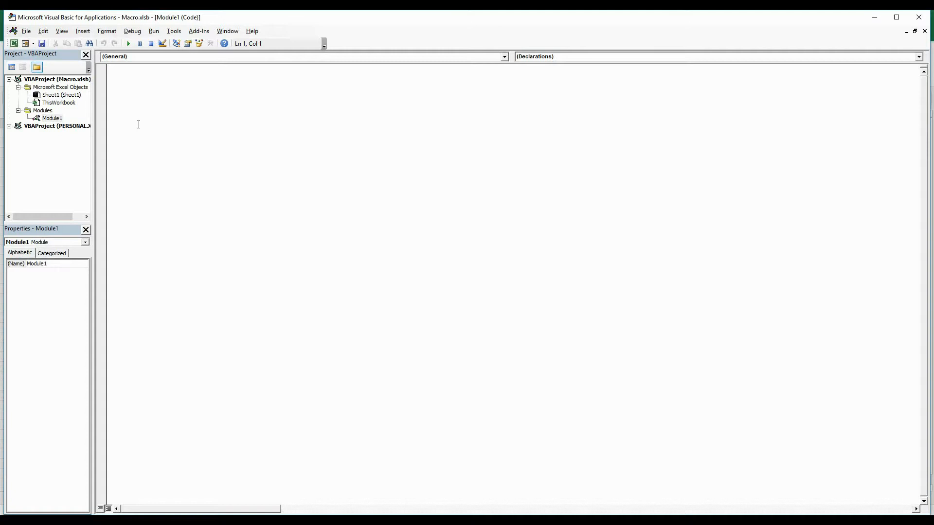
mouse_move(205, 133)
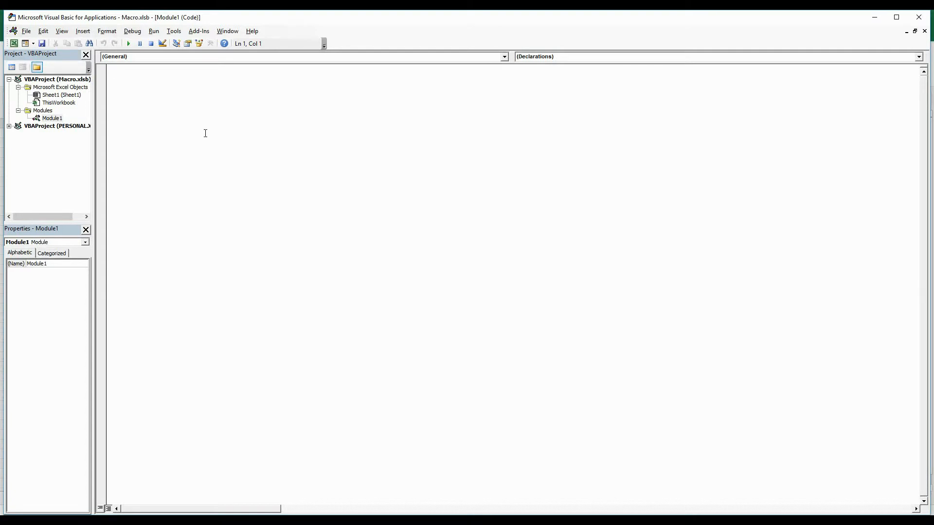
Write the Sub Pvtrefresh header in Module1 so VBA adds its End Sub line
text(Sub)
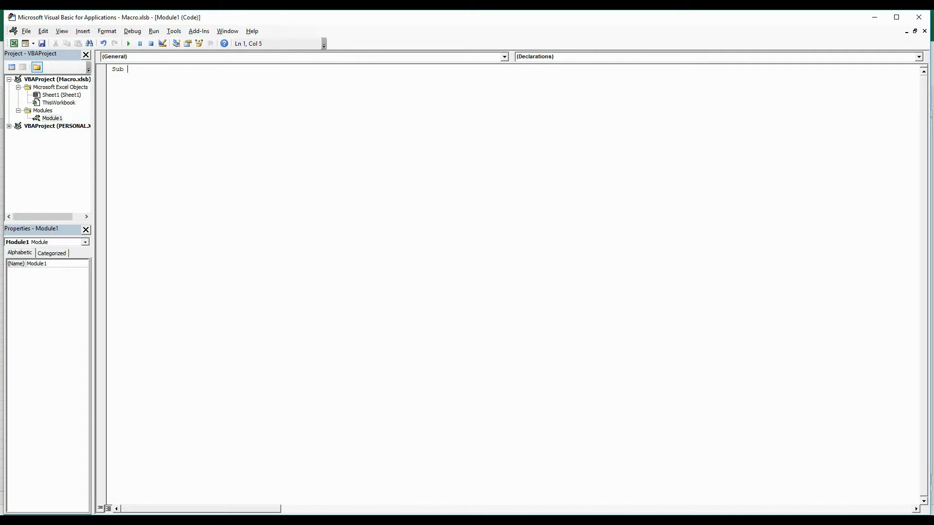
text(Pvt)
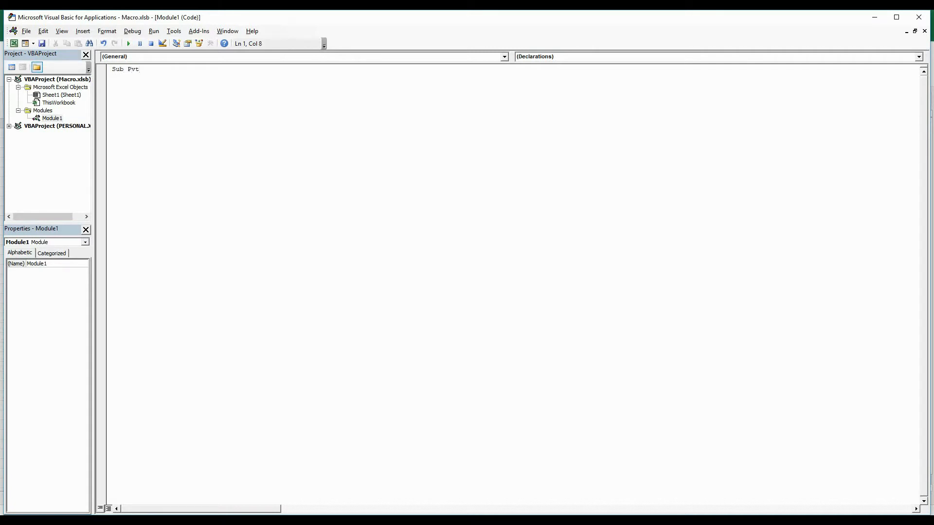
text(refres)
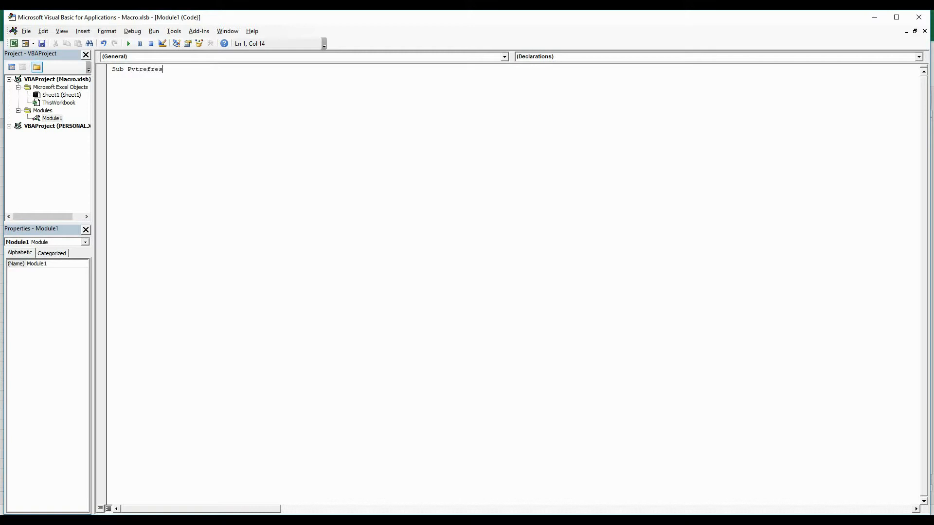
key(Return)
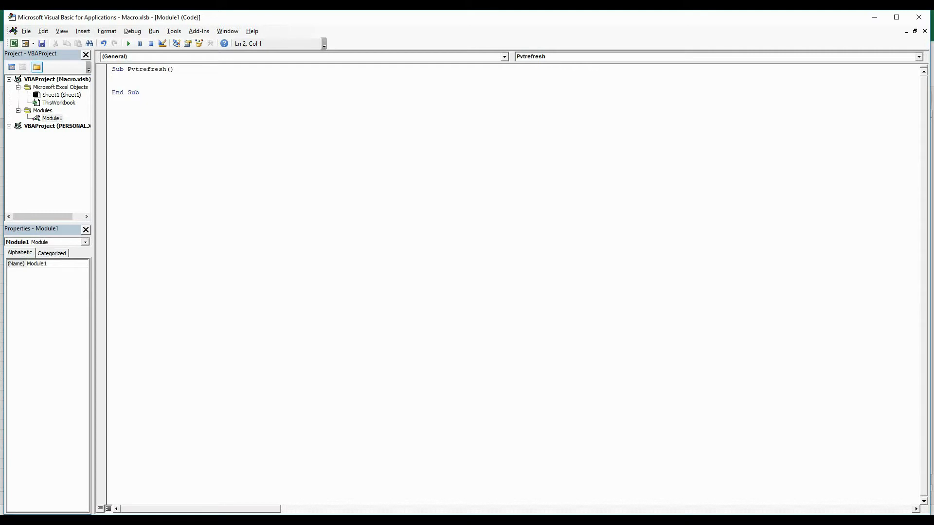
Declare Dim Wsheet As Worksheet as the macro's first variable
text(Dim)
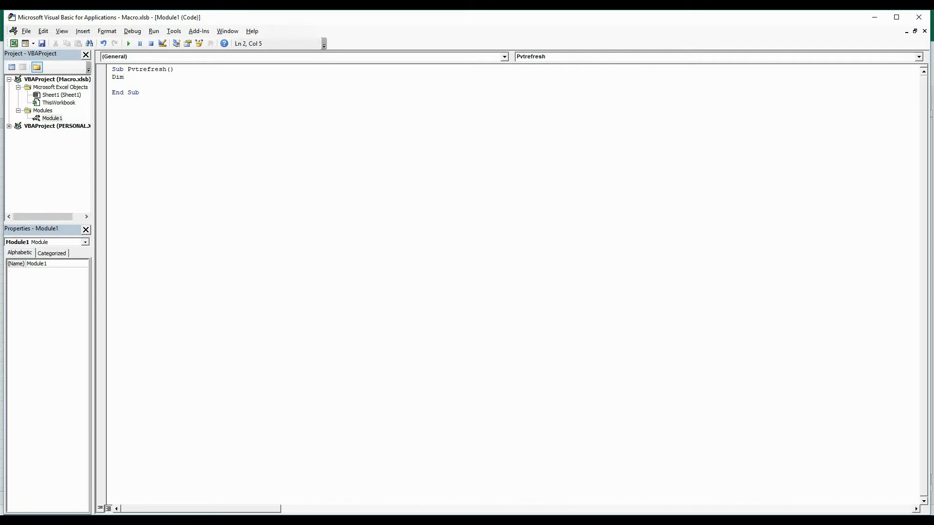
text(Wshee)
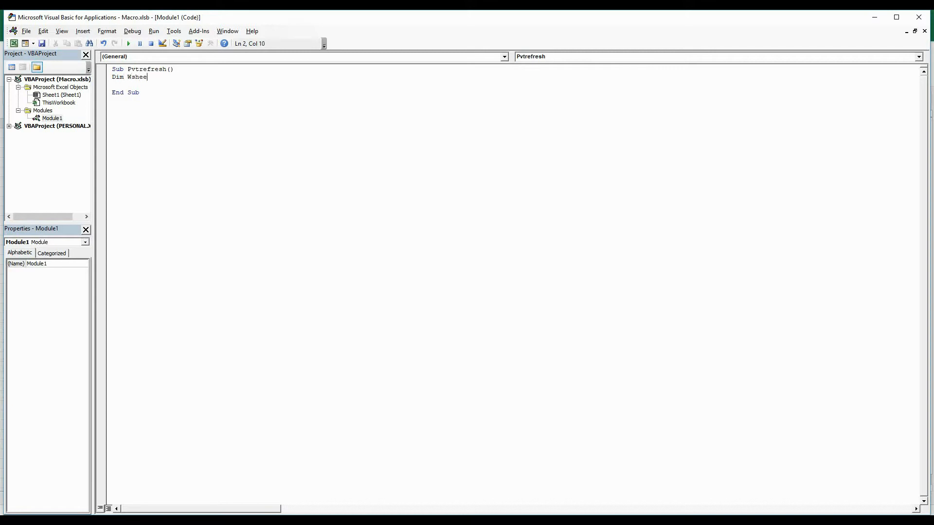
text(t as)
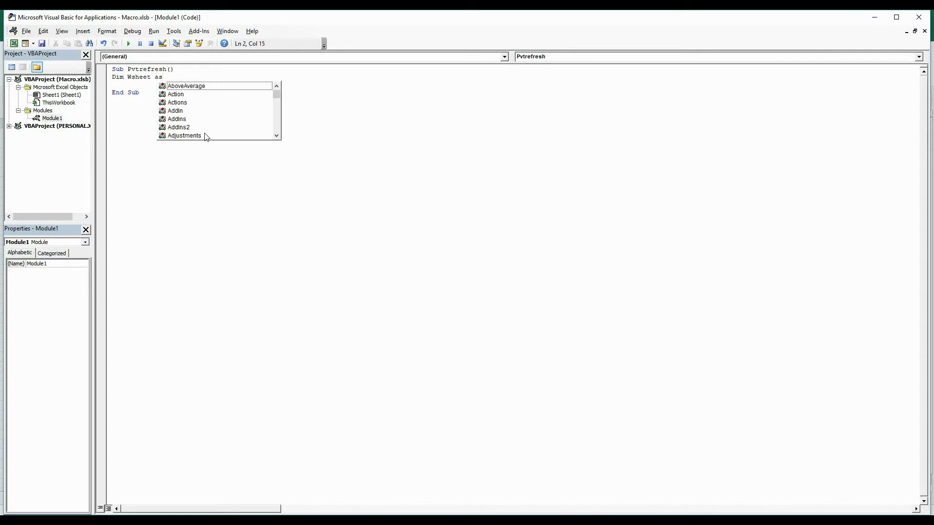
text(work)
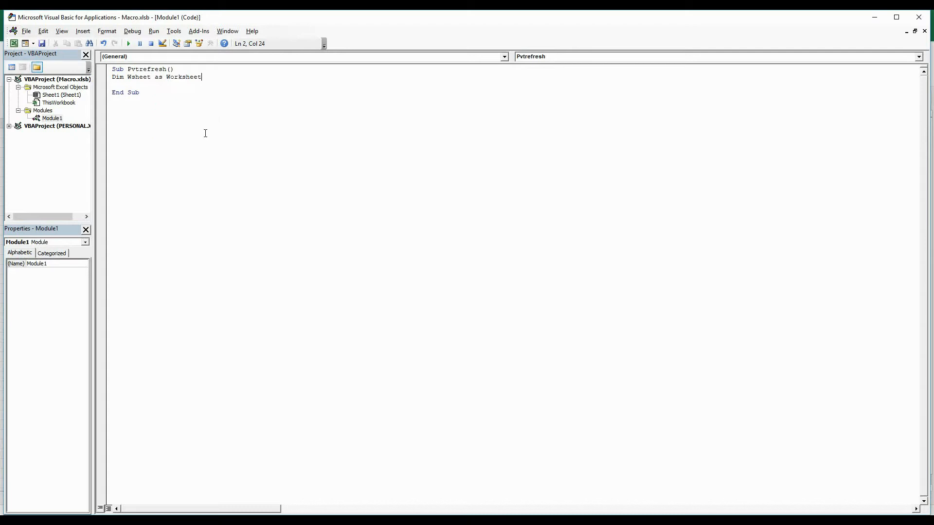
key(Return)
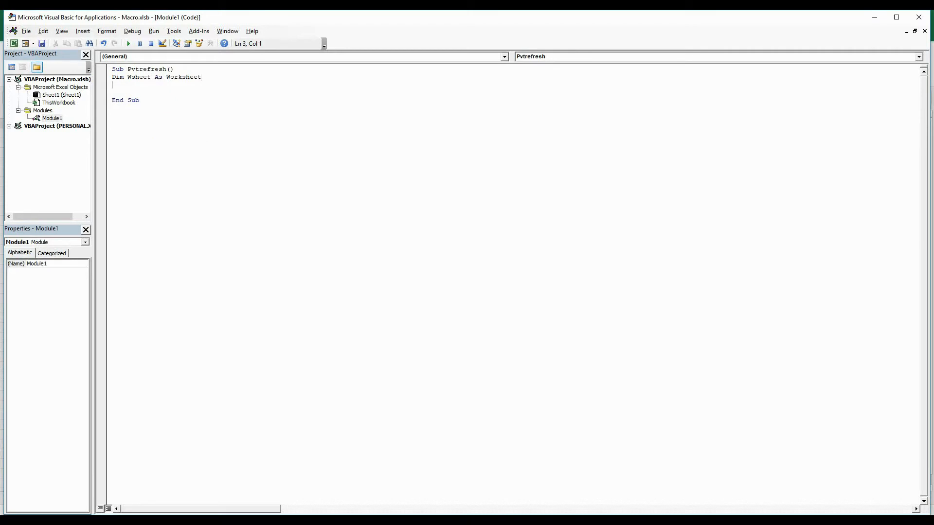
Declare Dim Pvt As PivotTable as the second variable
text(Dim)
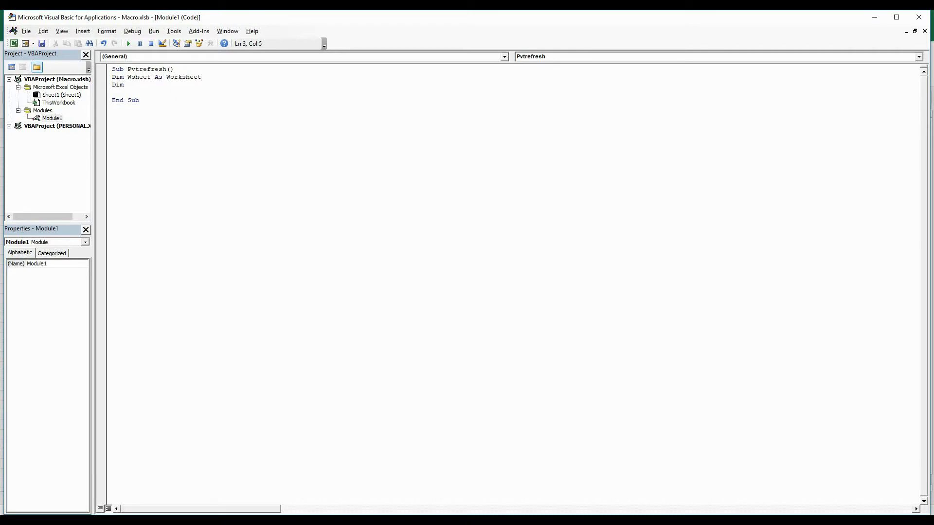
text(Pvt a)
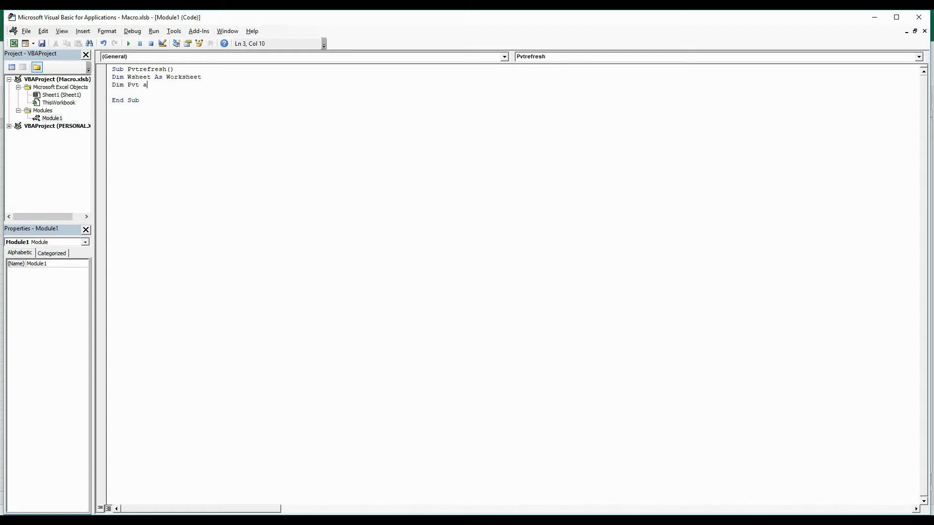
text(s)
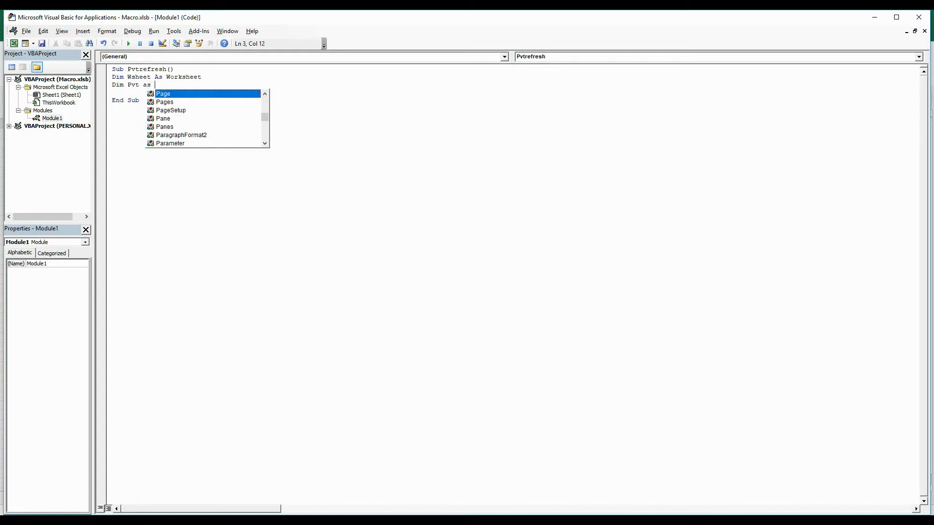
text(pivotat)
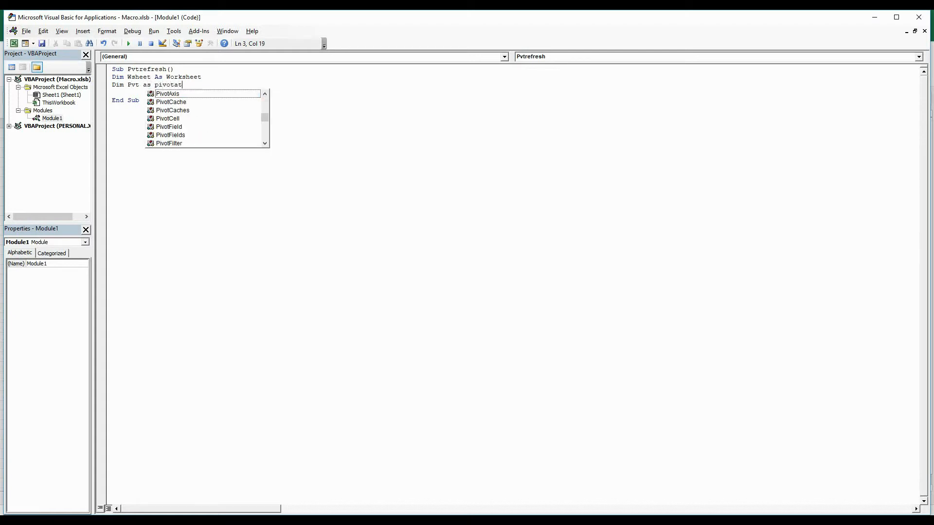
text(b)
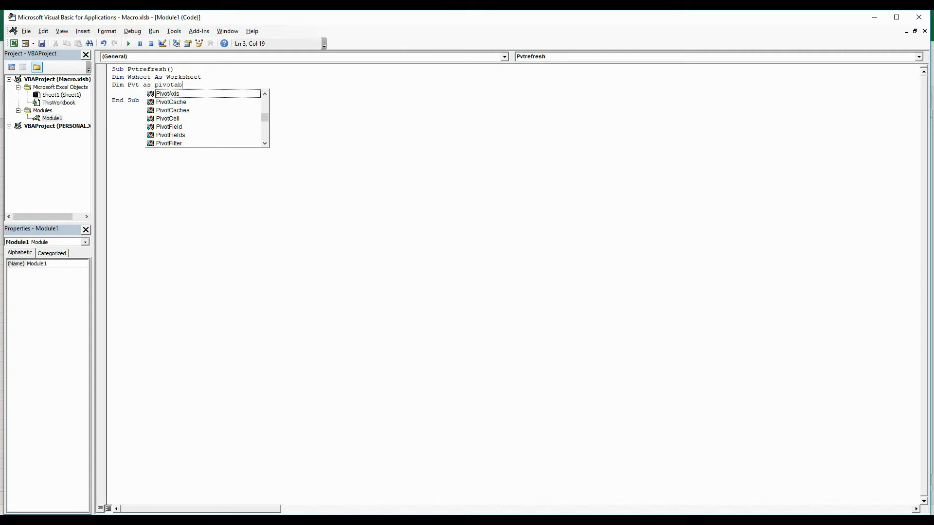
text(t)
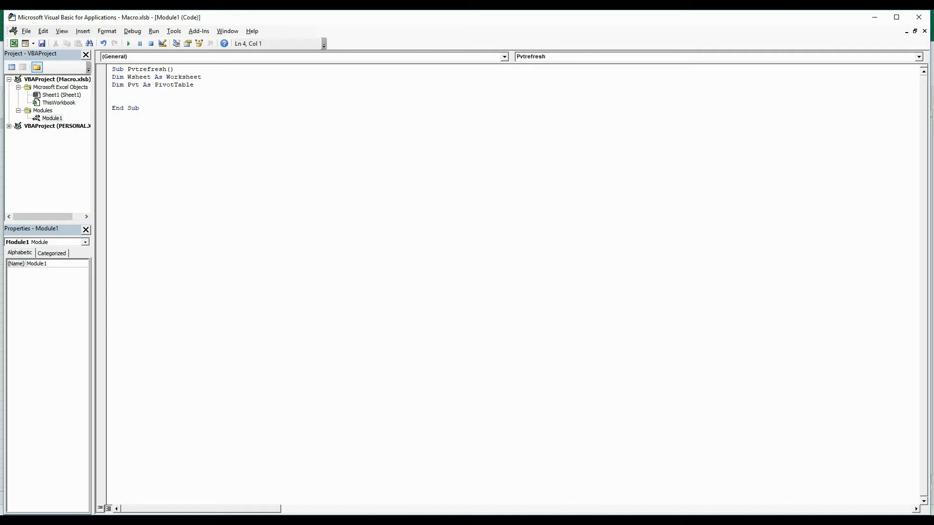
Write the outer loop For Each Wsheet In ActiveWorkbook.Sheets
text(For)
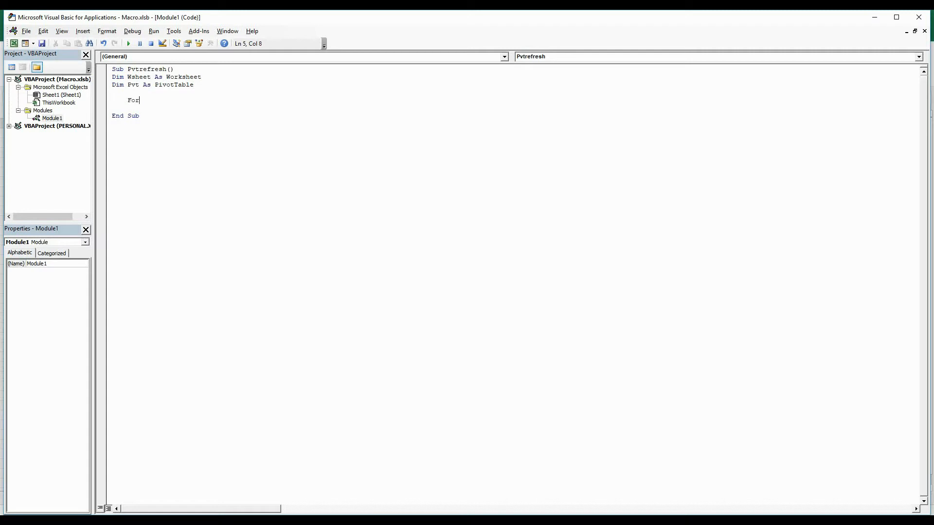
text(each W)
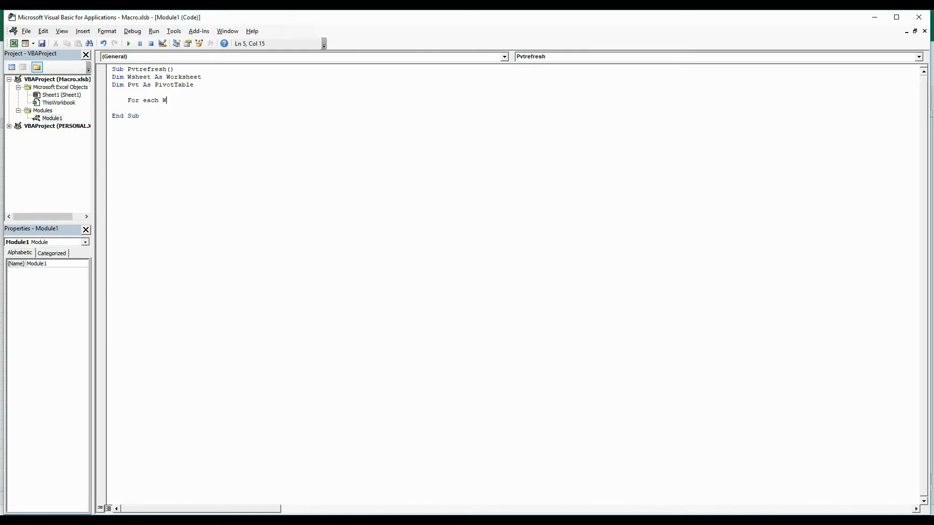
text(sheet i)
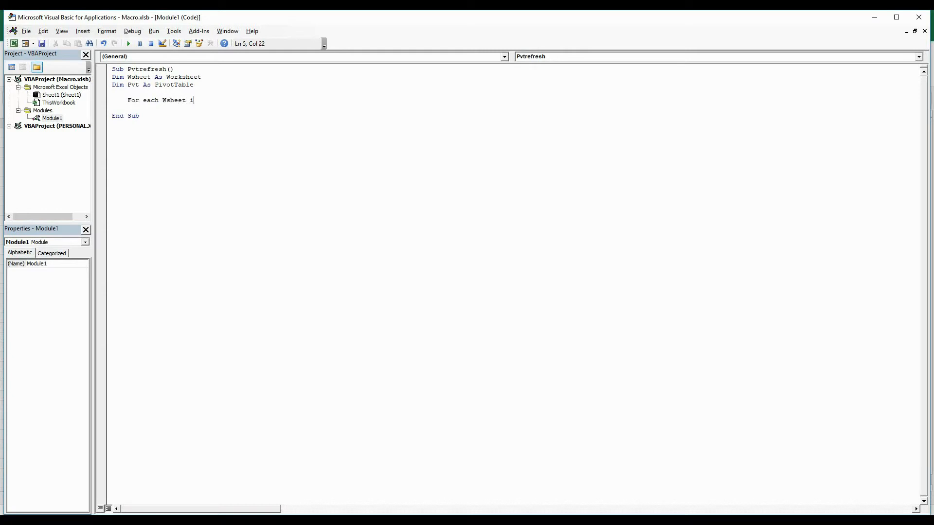
text(n active)
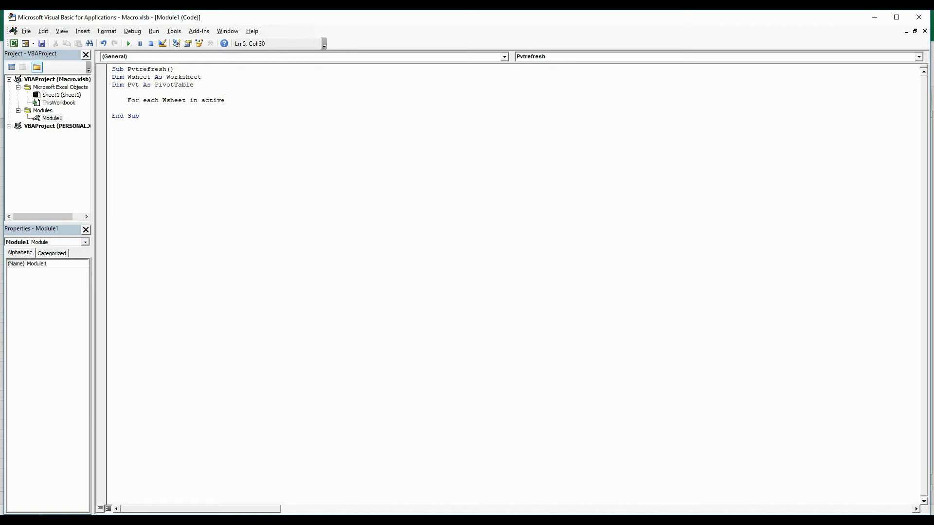
text(workboo)
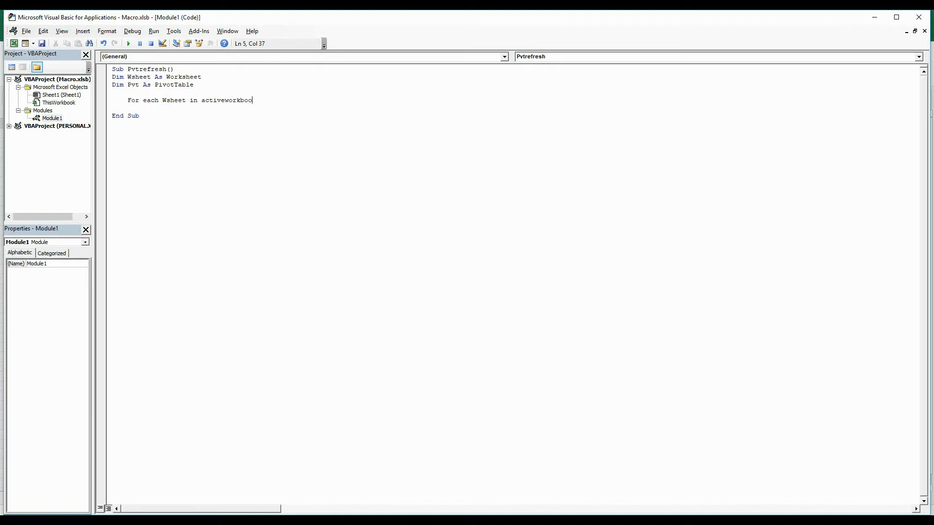
text(.)
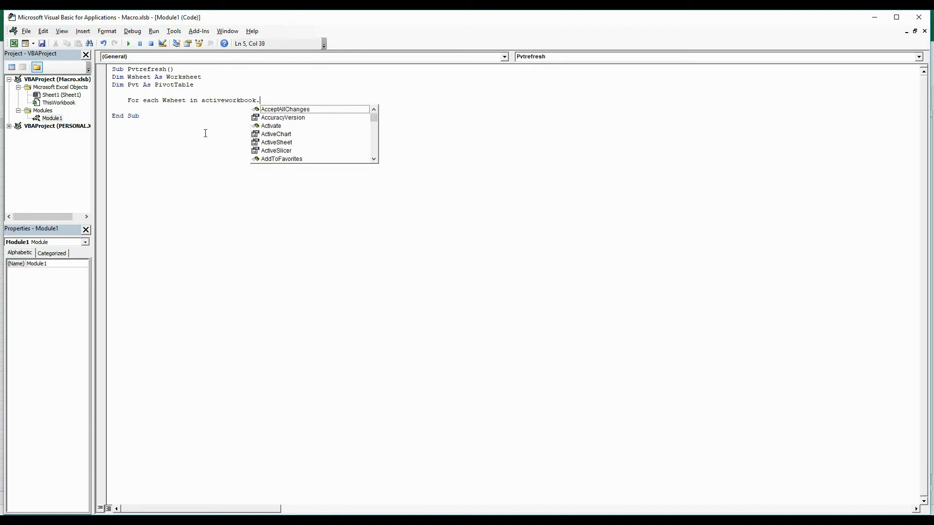
text(sheets)
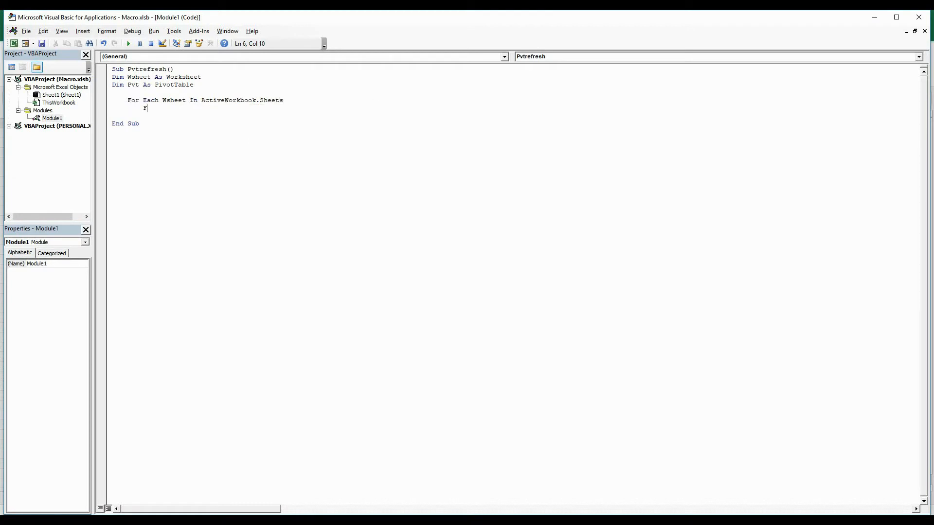
Write the inner loop For Each Pvt In Wsheet.PivotTables and start its body
text(For each P)
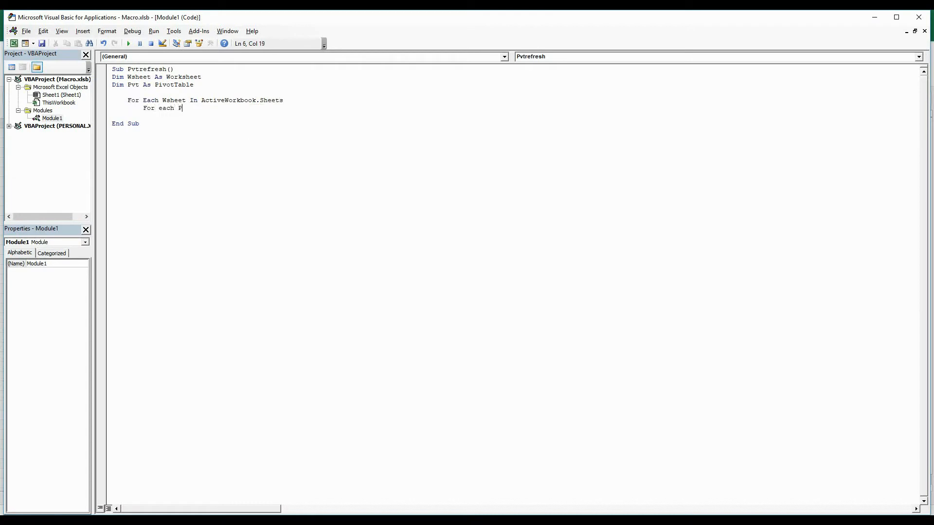
text(vt in W)
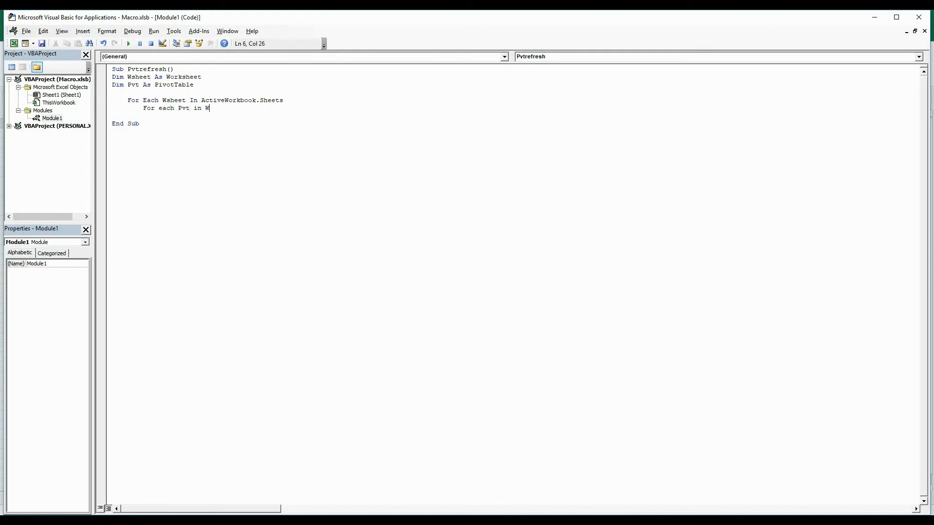
text(sheet)
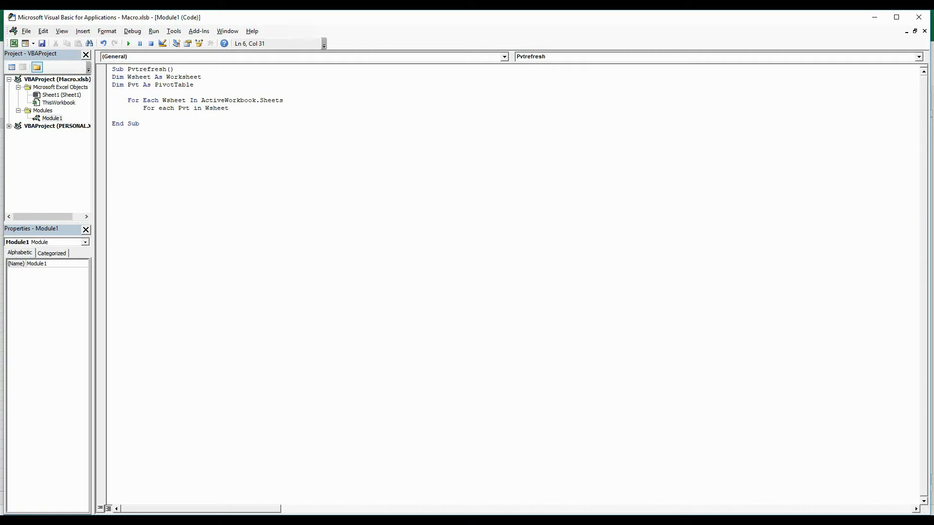
text(.PivotTables)
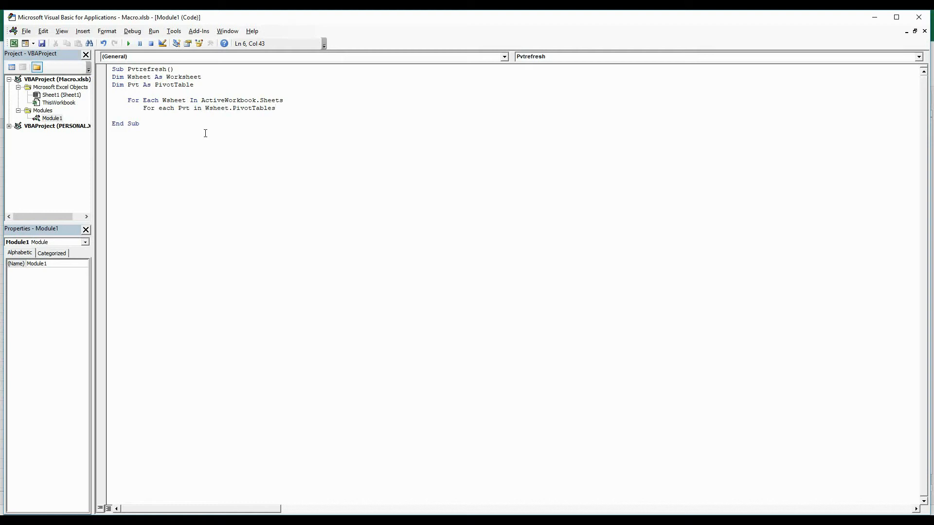
key(enter)
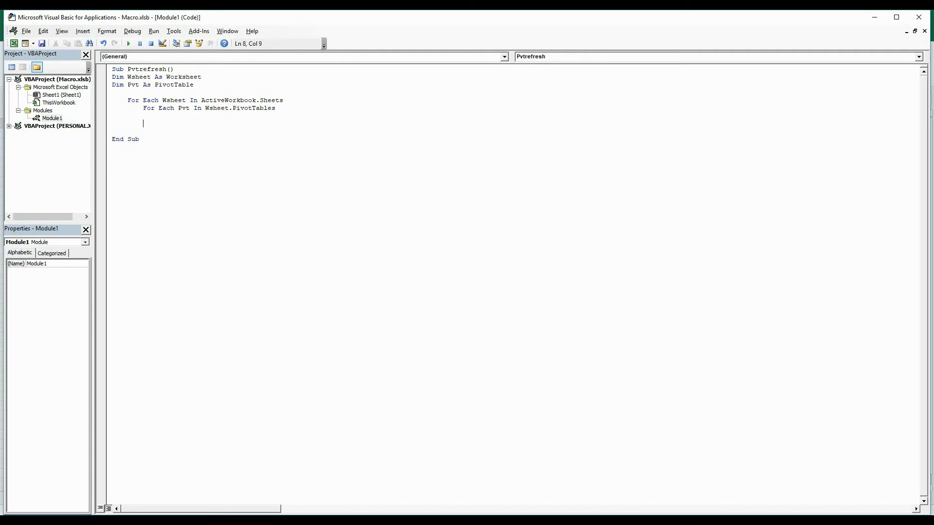
Inside the loops add Pvt.RefreshTable and Pvt.Update for each pivot table
text(P)
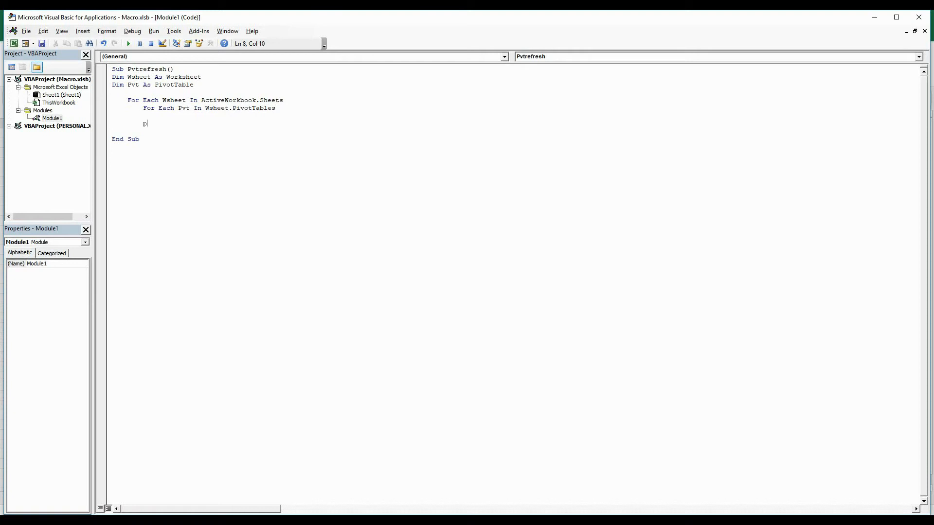
text(vt)
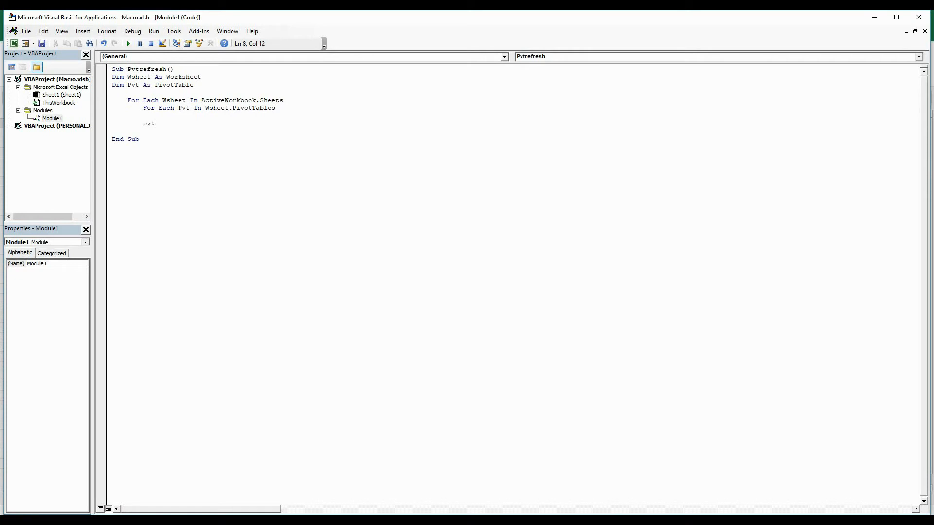
text(.refre)
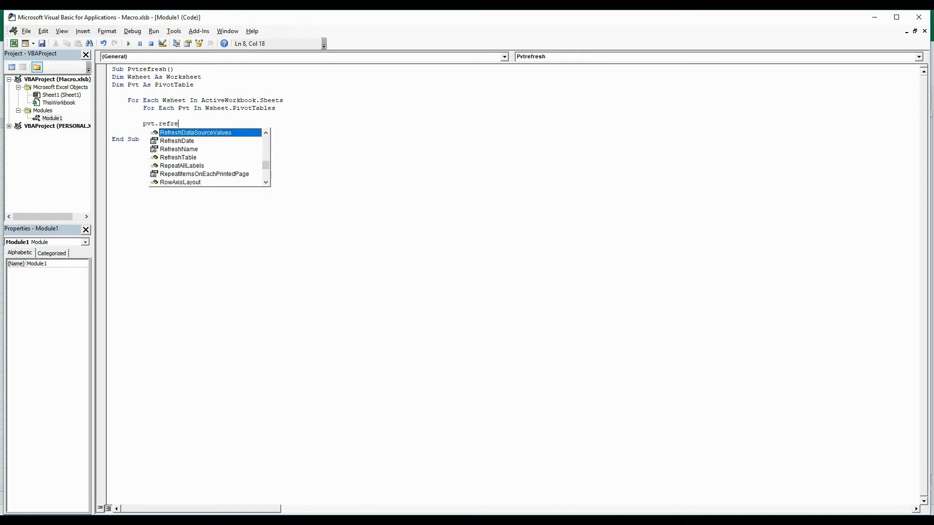
click(178, 158)
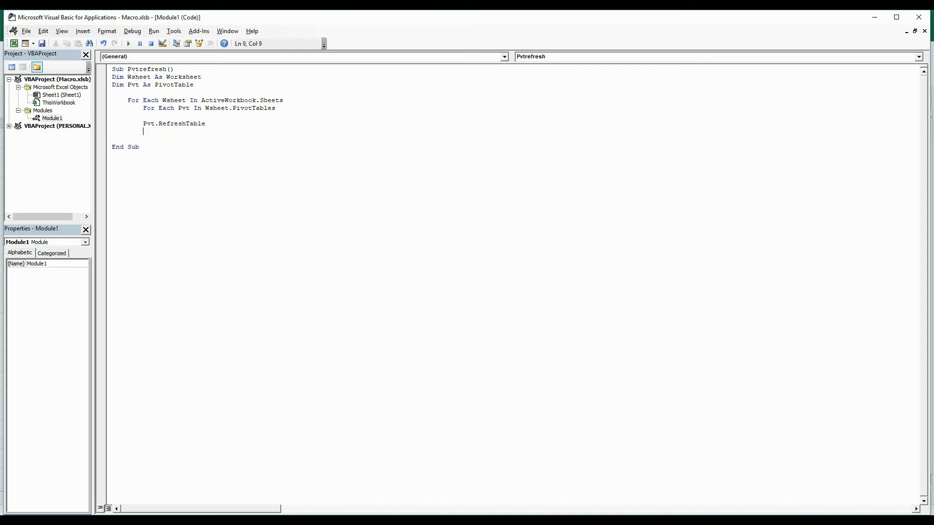
text(Pvt)
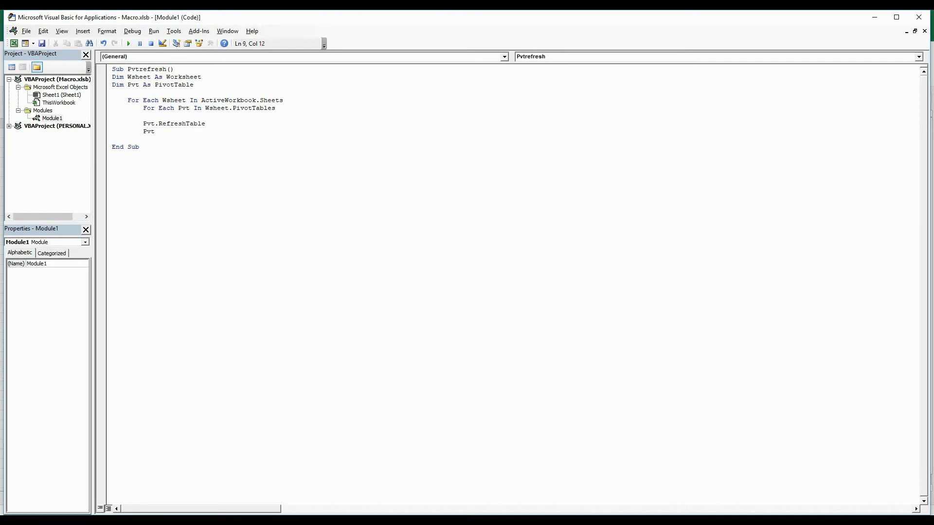
text(.)
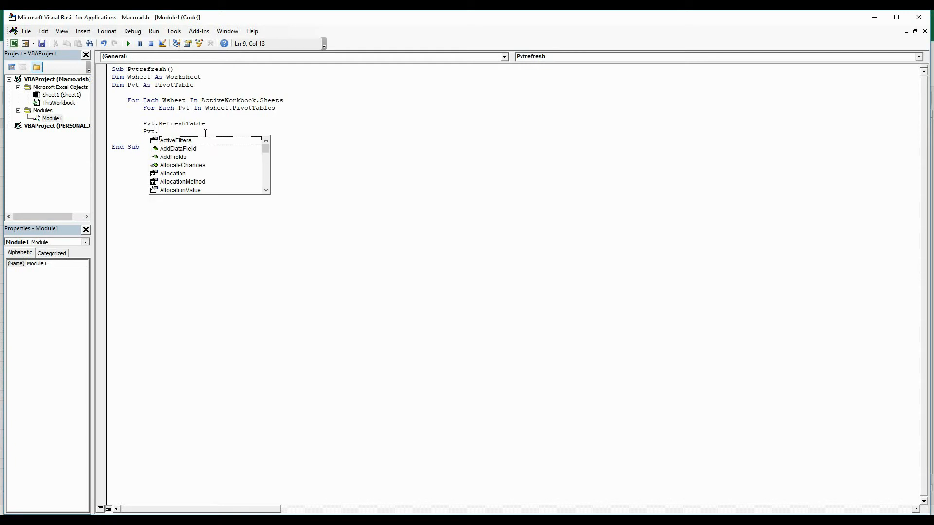
text(Update)
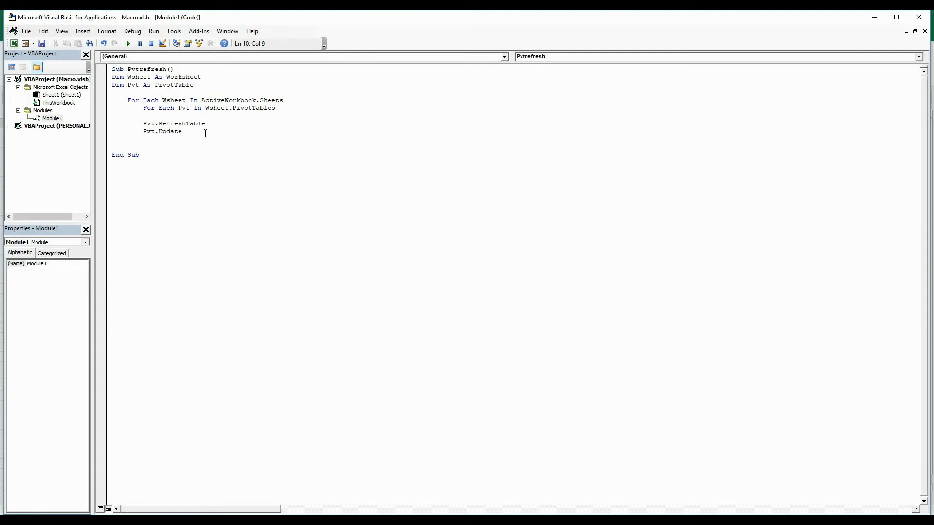
Close both loops with two Next lines and open SuperStoreUS_2015.xlsx from File Explorer
text(n)
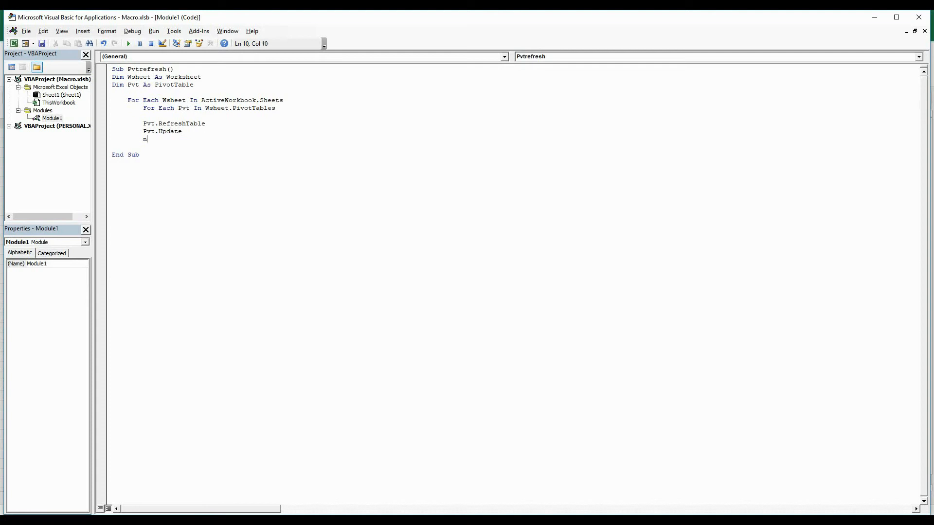
text(ext)
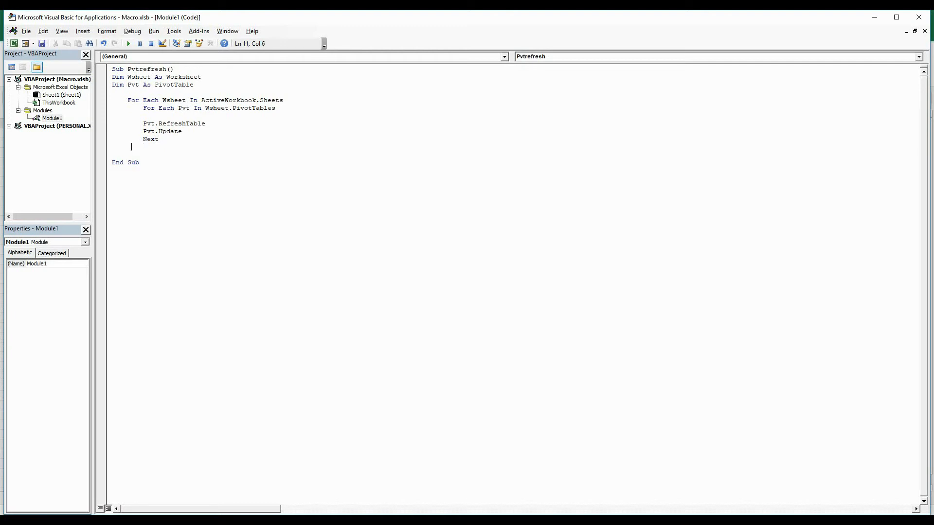
text(next)
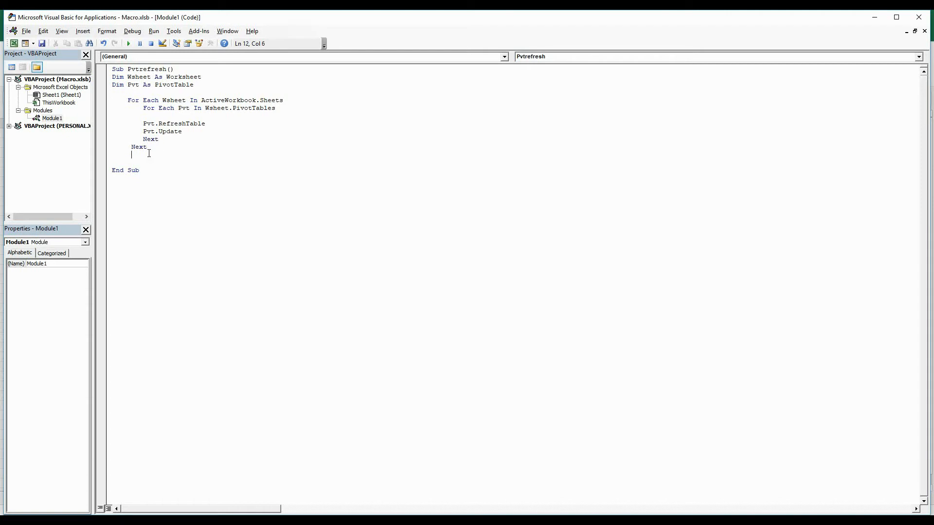
click(42, 43)
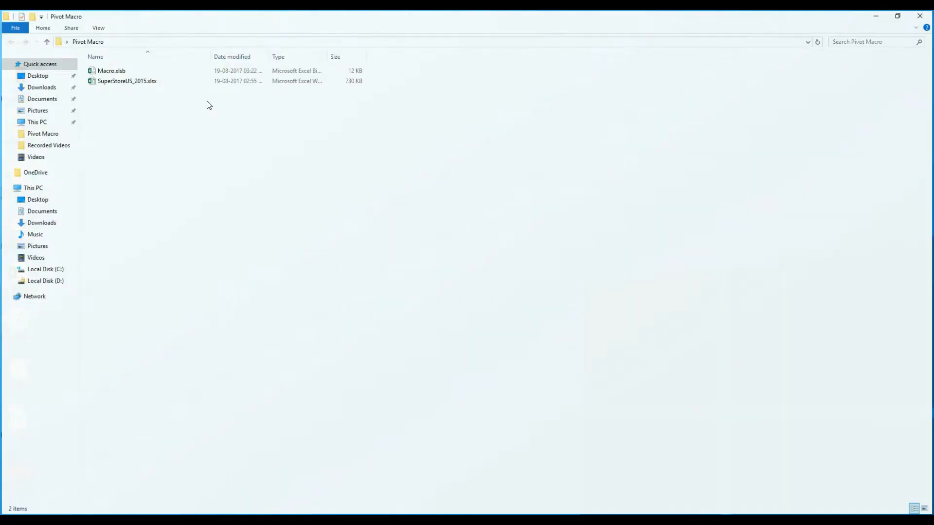
mouse_move(129, 80)
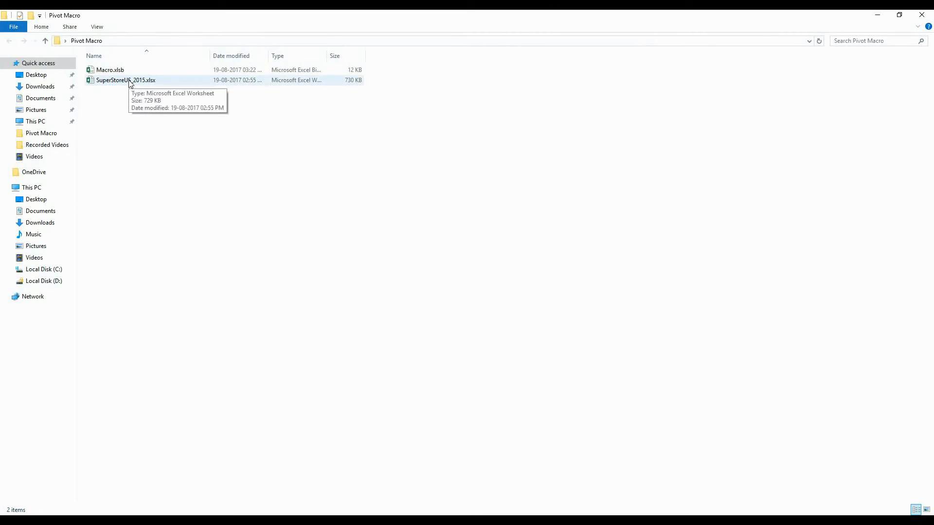
double_click(126, 79)
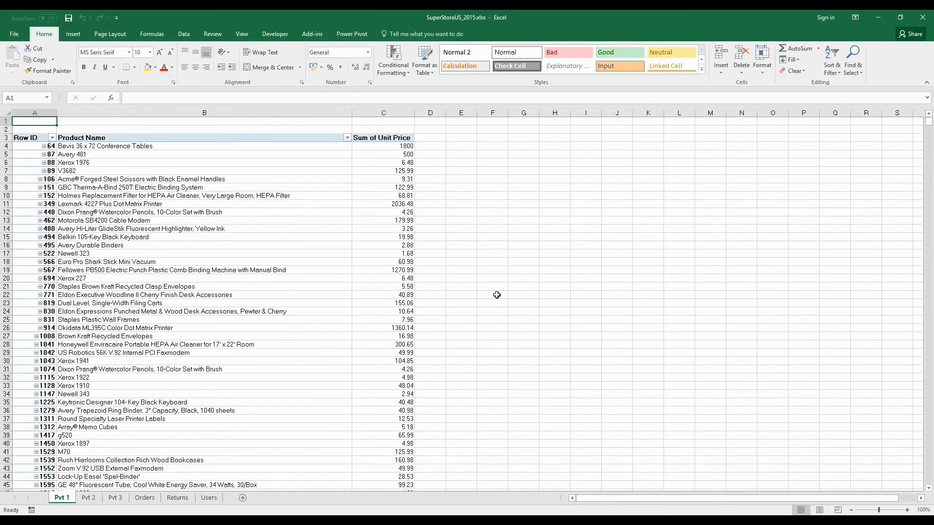
click(115, 497)
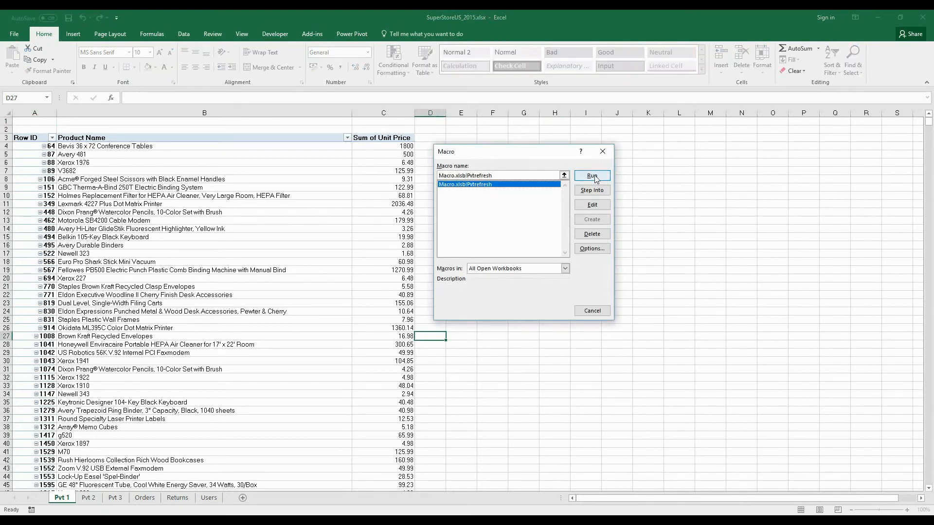
click(592, 176)
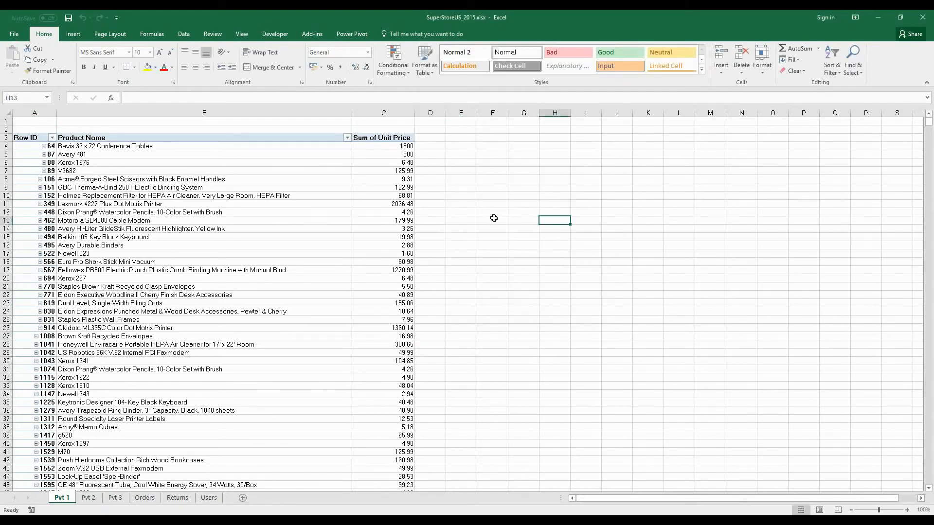
click(430, 221)
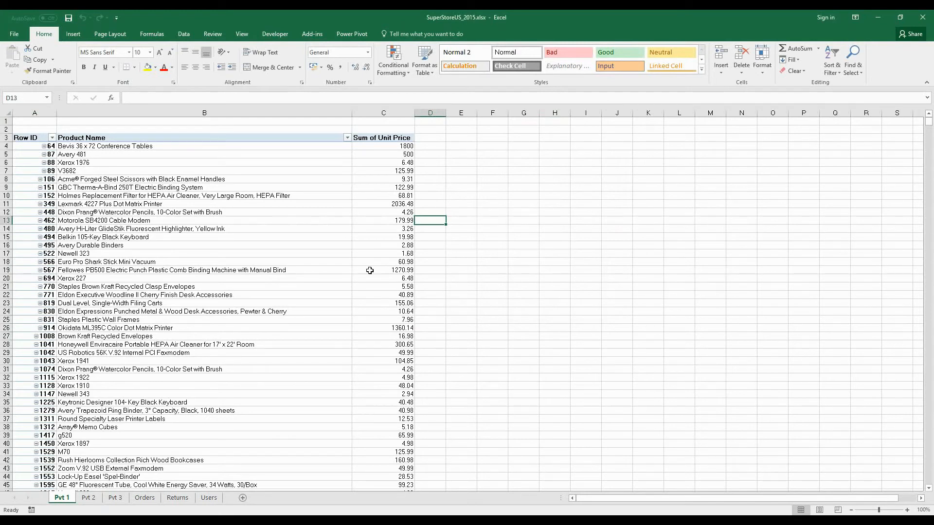
click(383, 163)
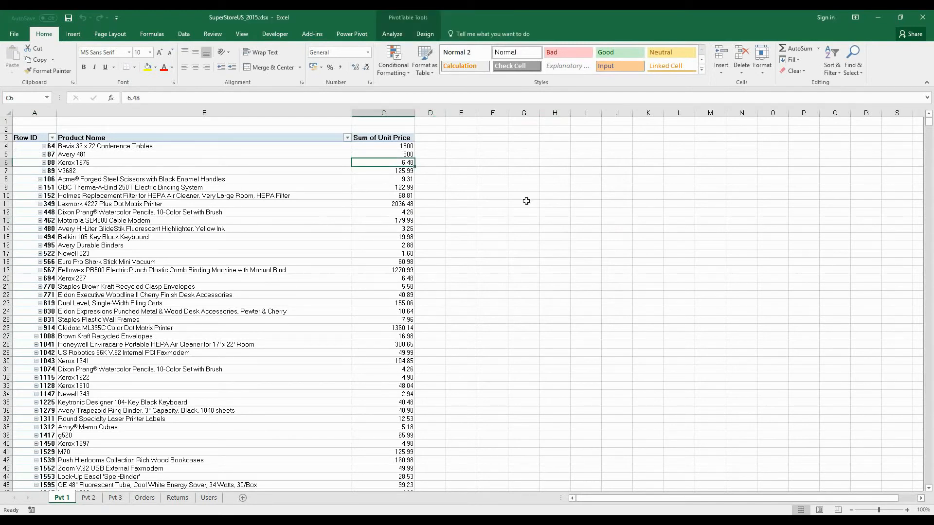
click(34, 146)
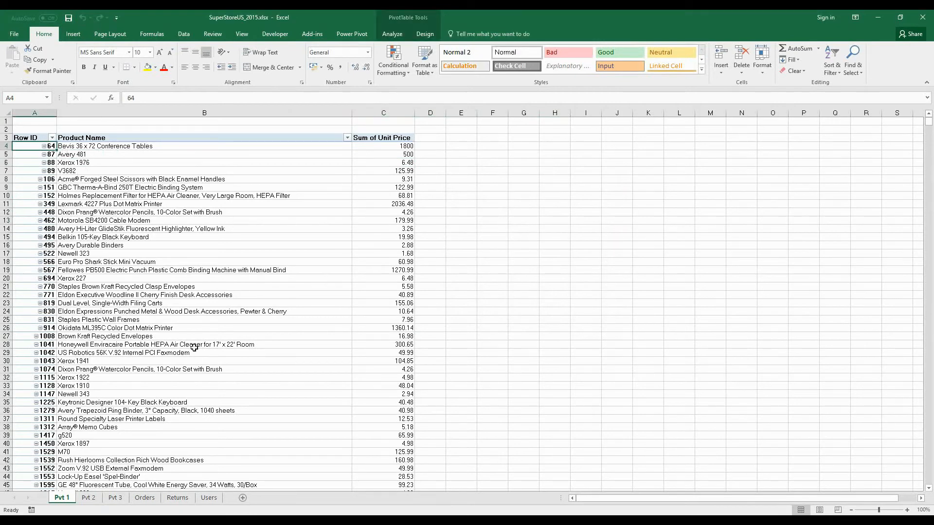
Set Row ID 64's Orders unit price to 1000, then run Pvtrefresh on Pvt 2 so it shows 1000
click(144, 497)
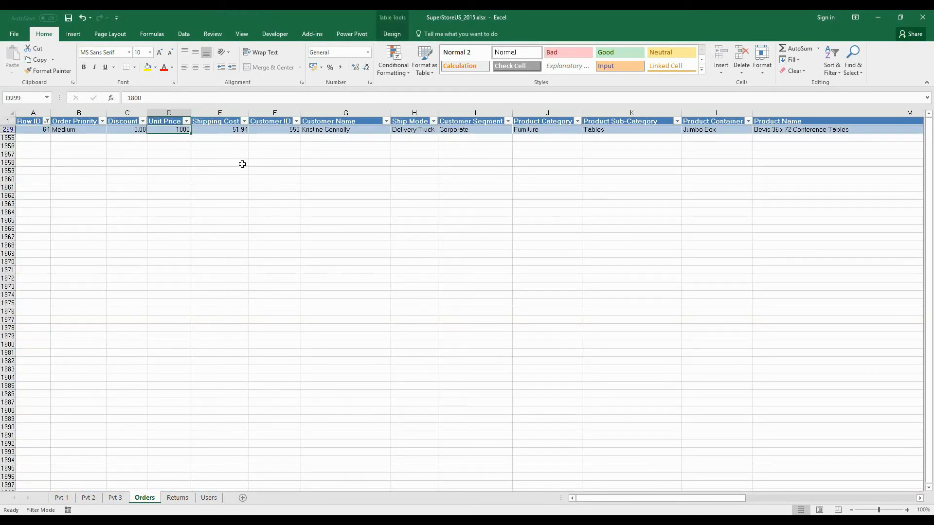
click(88, 496)
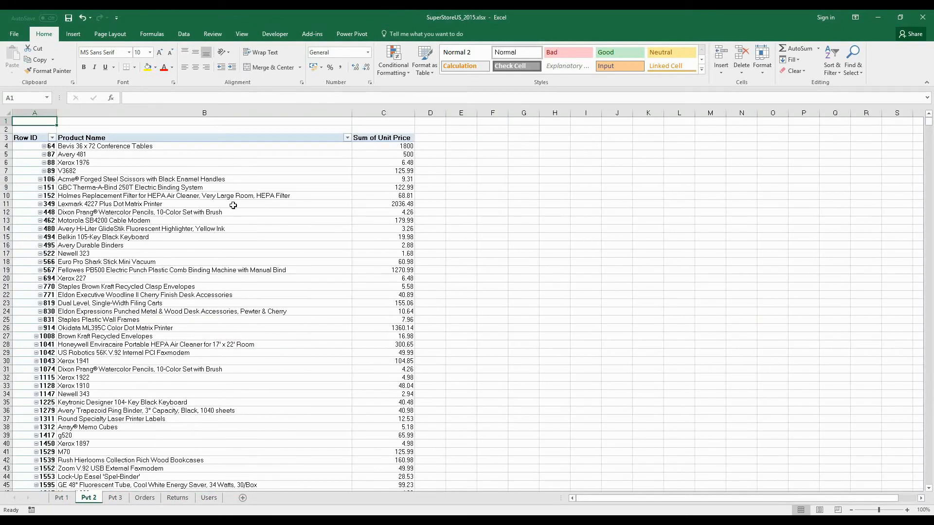
mouse_move(166, 510)
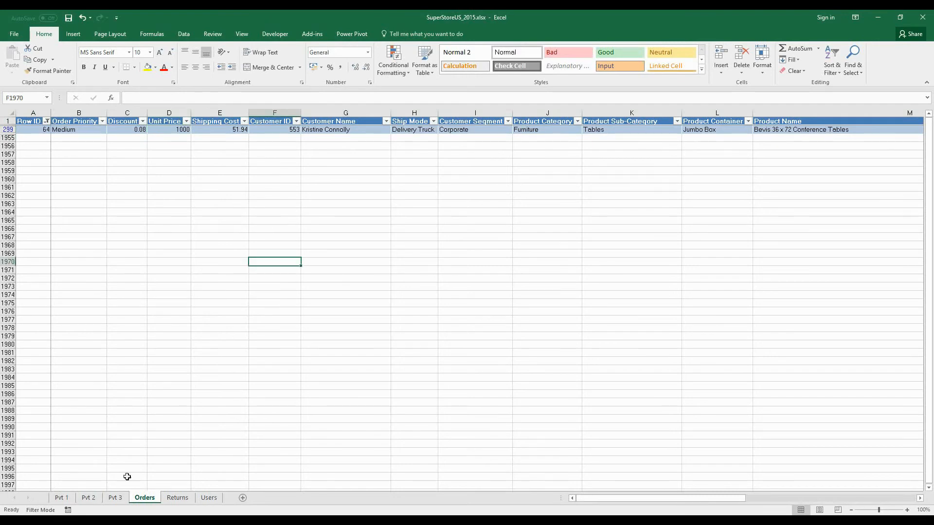
click(89, 497)
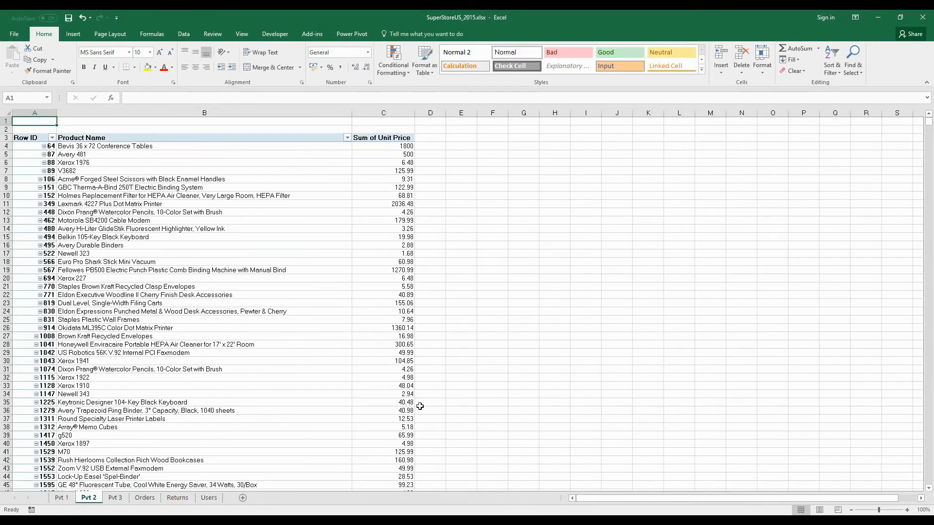
click(428, 402)
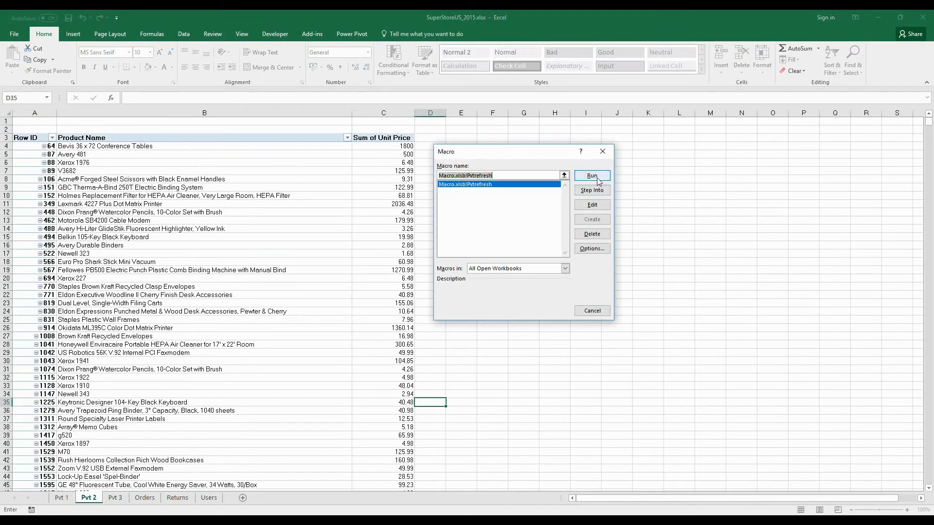
click(590, 175)
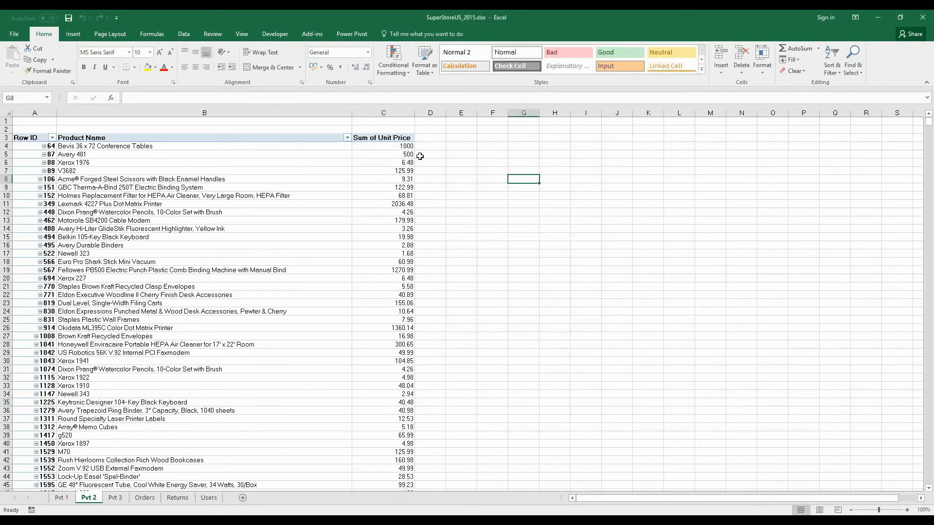
Filter Orders to Row ID 87 and set the Avery 481 unit price to 800
click(383, 146)
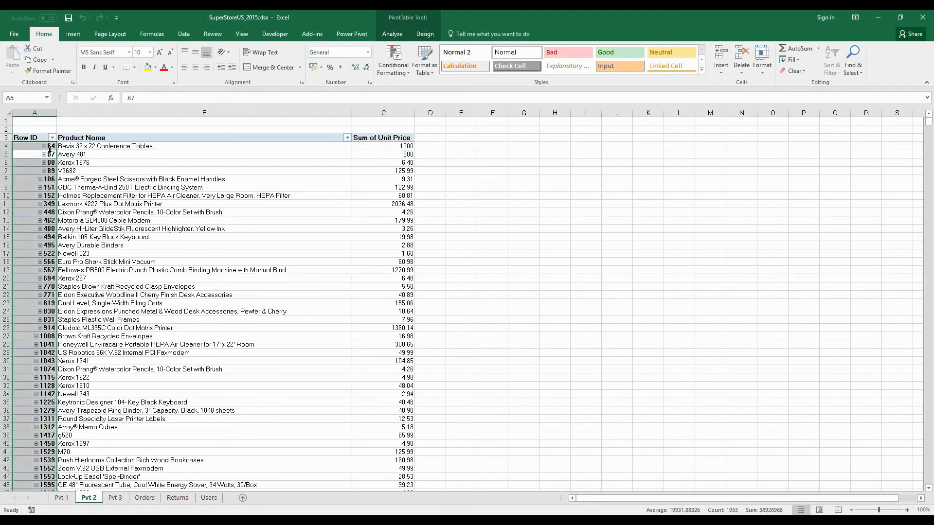
click(383, 155)
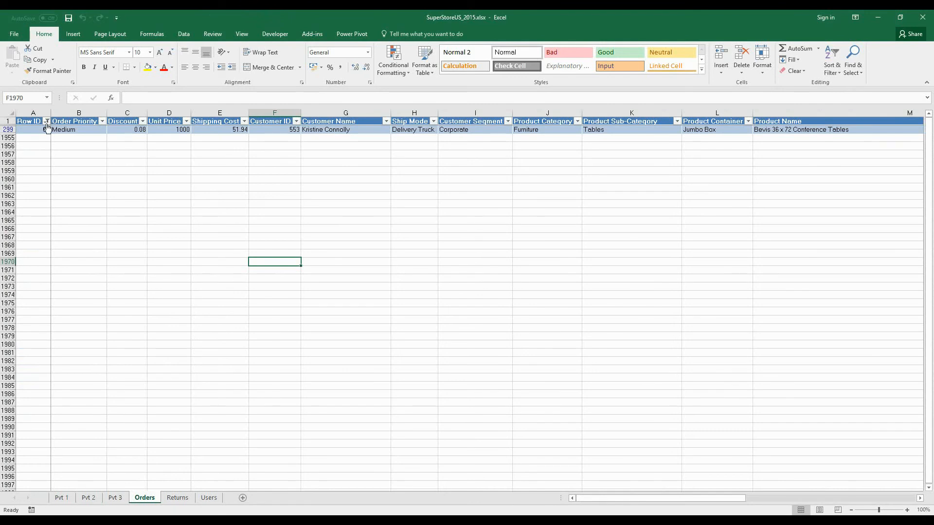
click(46, 120)
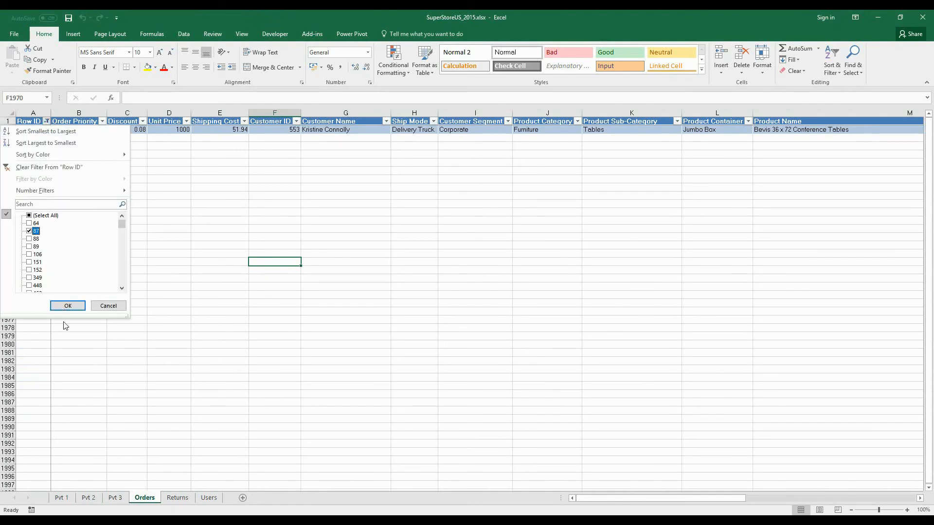
click(67, 306)
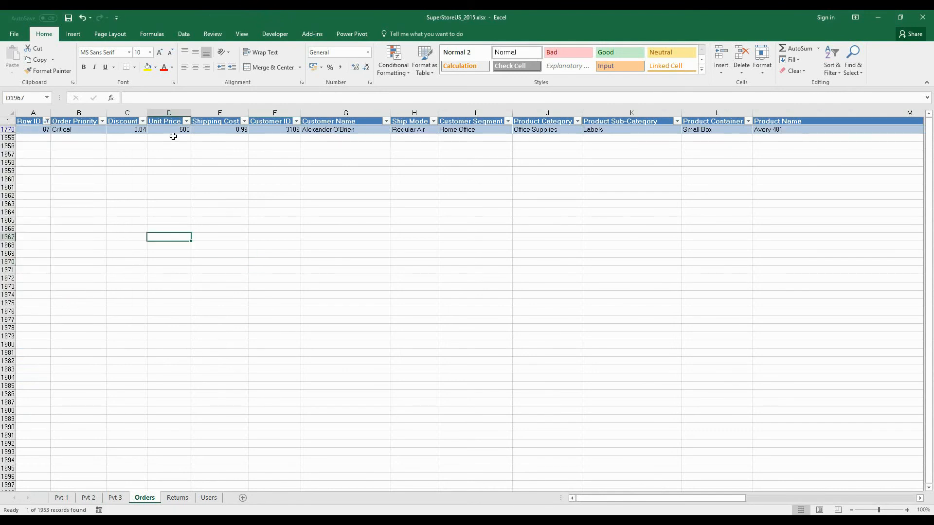
click(168, 129)
text(800)
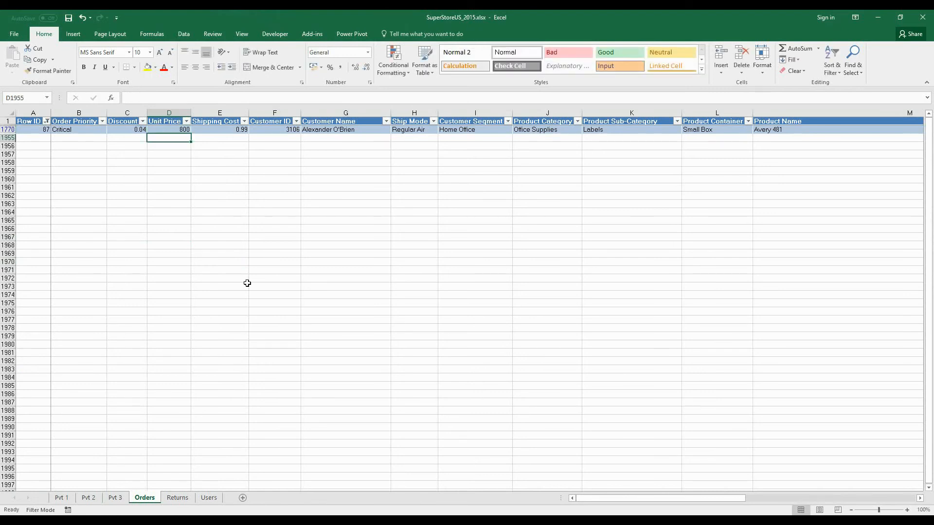
Run Pvtrefresh from Pvt 2 and check the Avery 481 total now reads 800
click(88, 496)
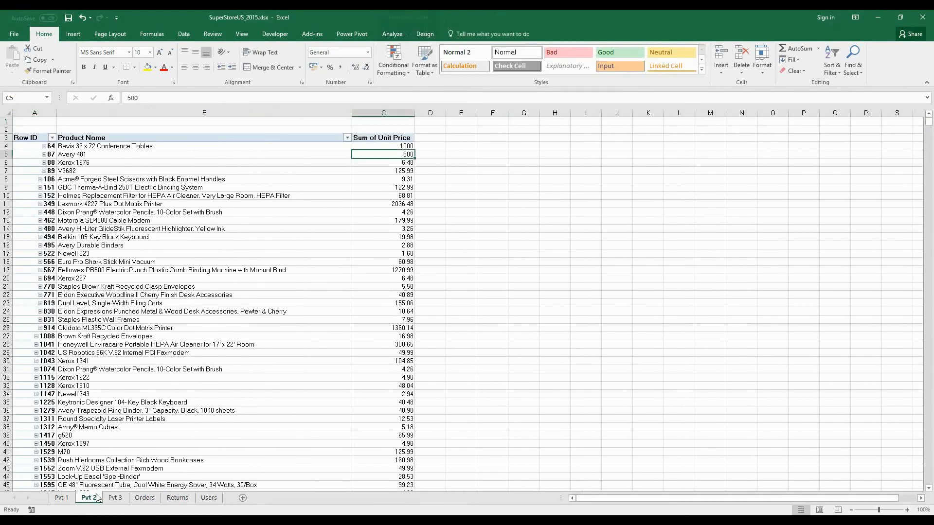
click(522, 385)
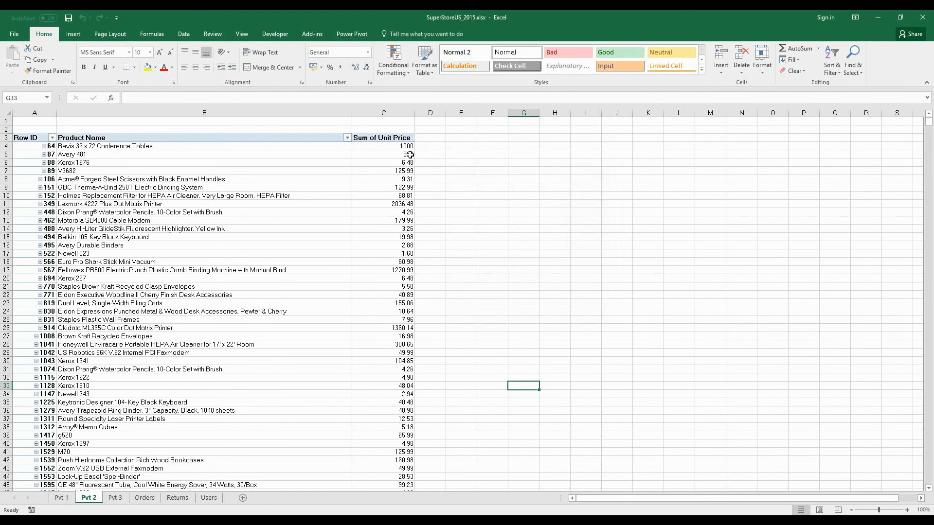
click(383, 155)
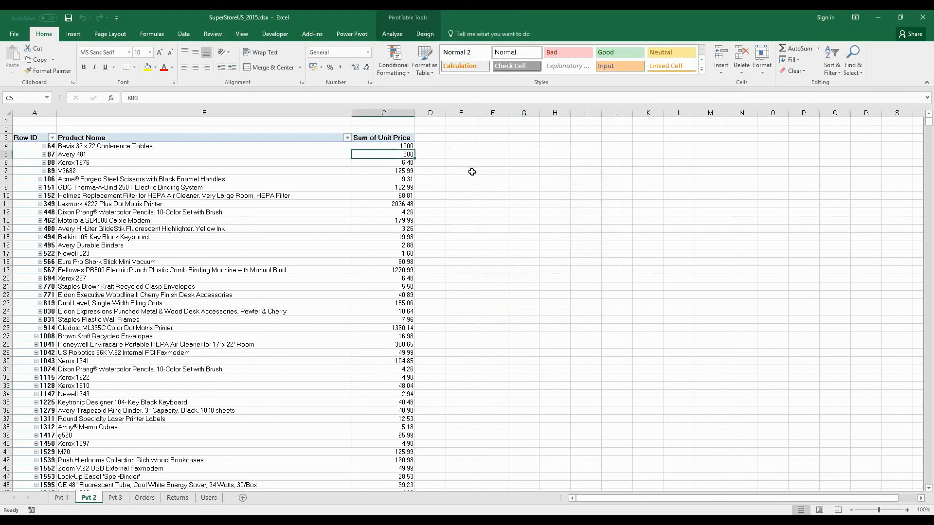
mouse_move(68, 119)
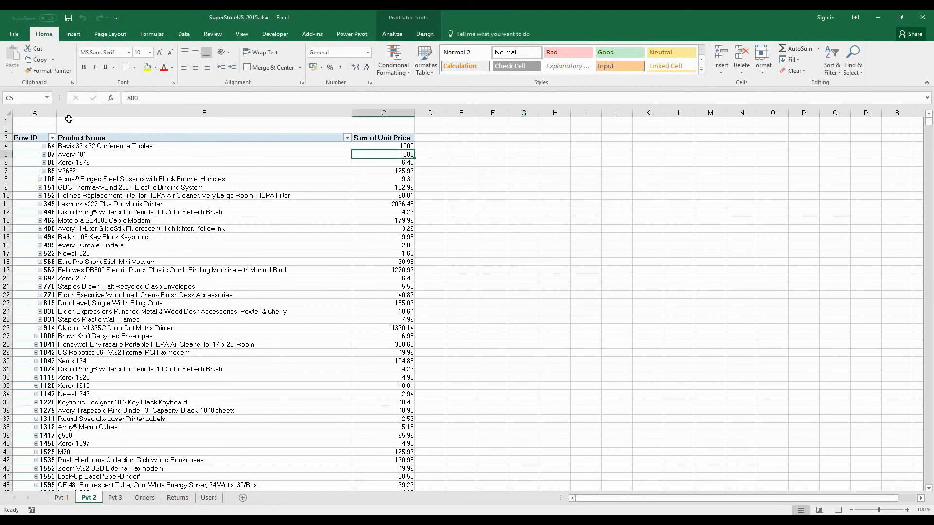
mouse_move(204, 94)
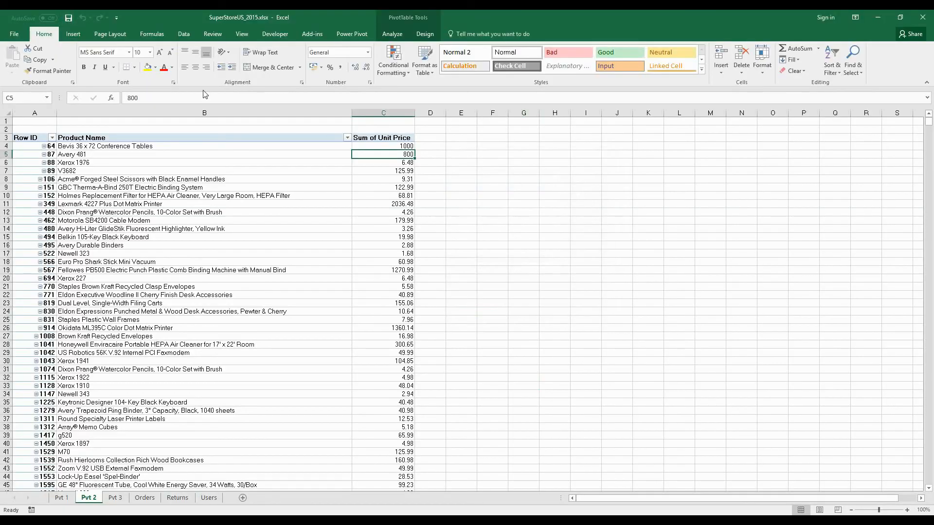
mouse_move(451, 233)
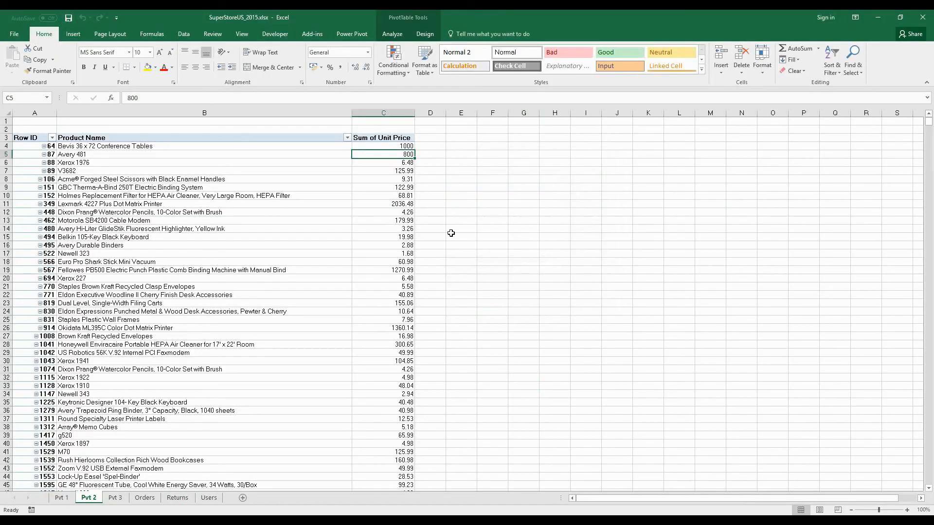